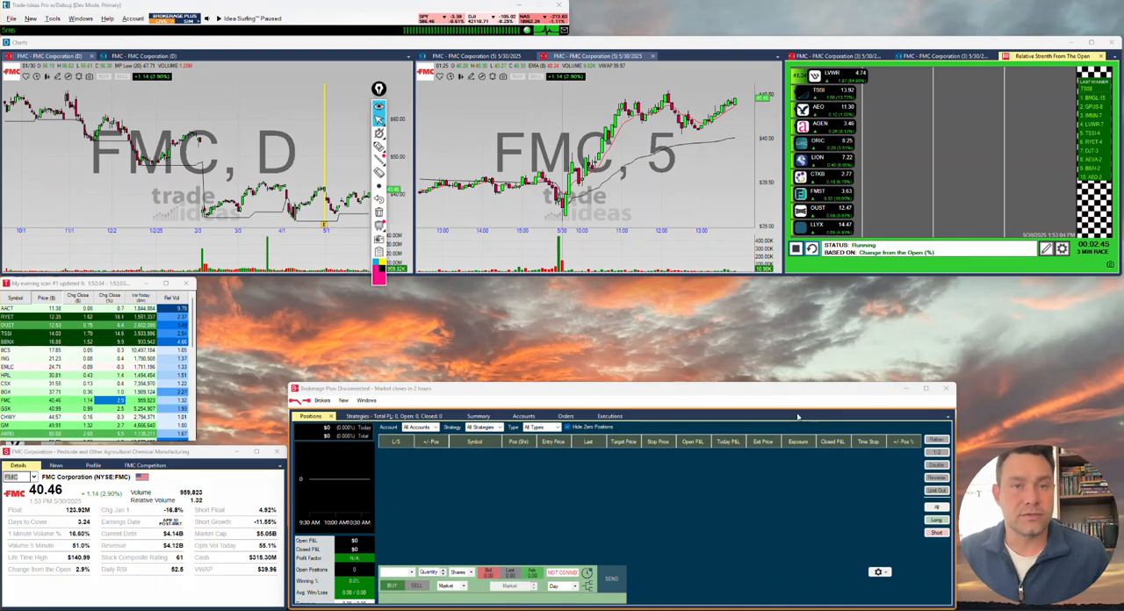
pyautogui.moveTo(808, 384)
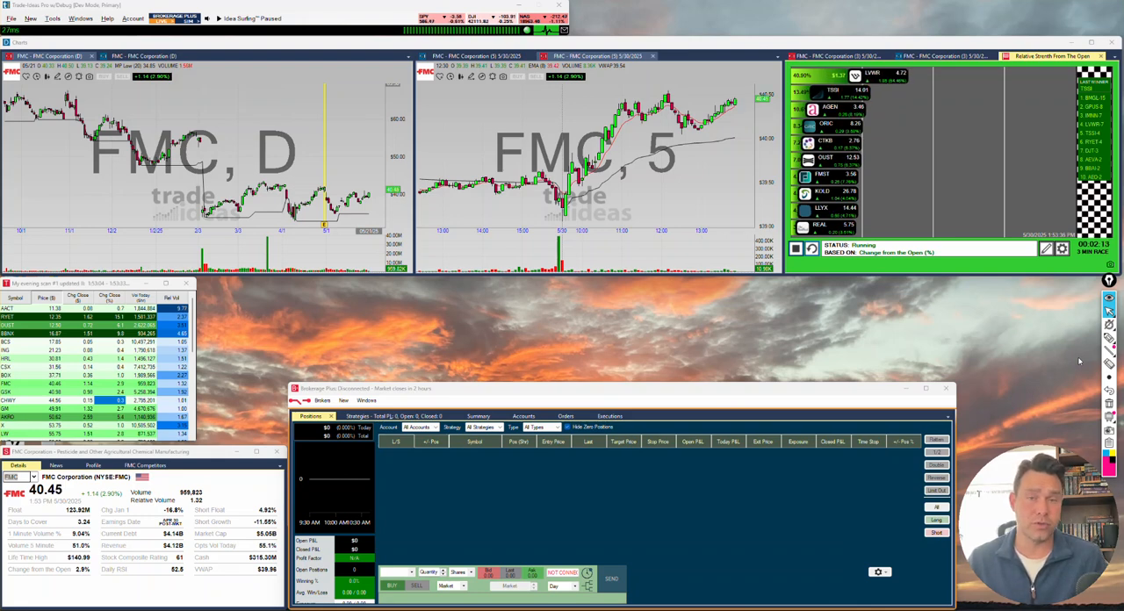
pyautogui.moveTo(1068, 347)
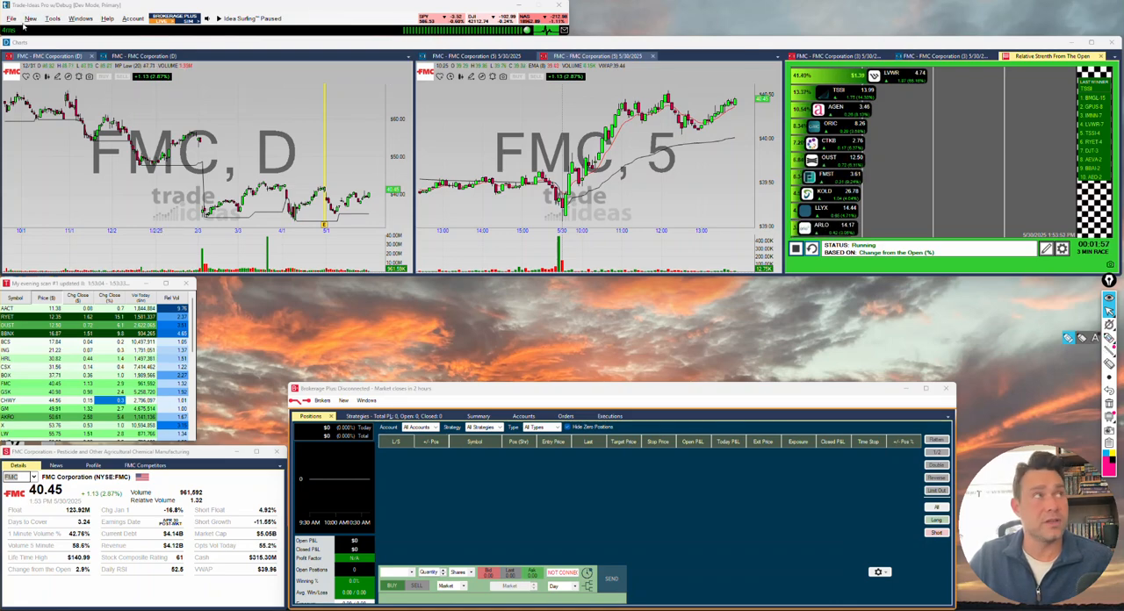
# Step: Bring up the Brokers menu in Brokerage Plus
pyautogui.click(51, 18)
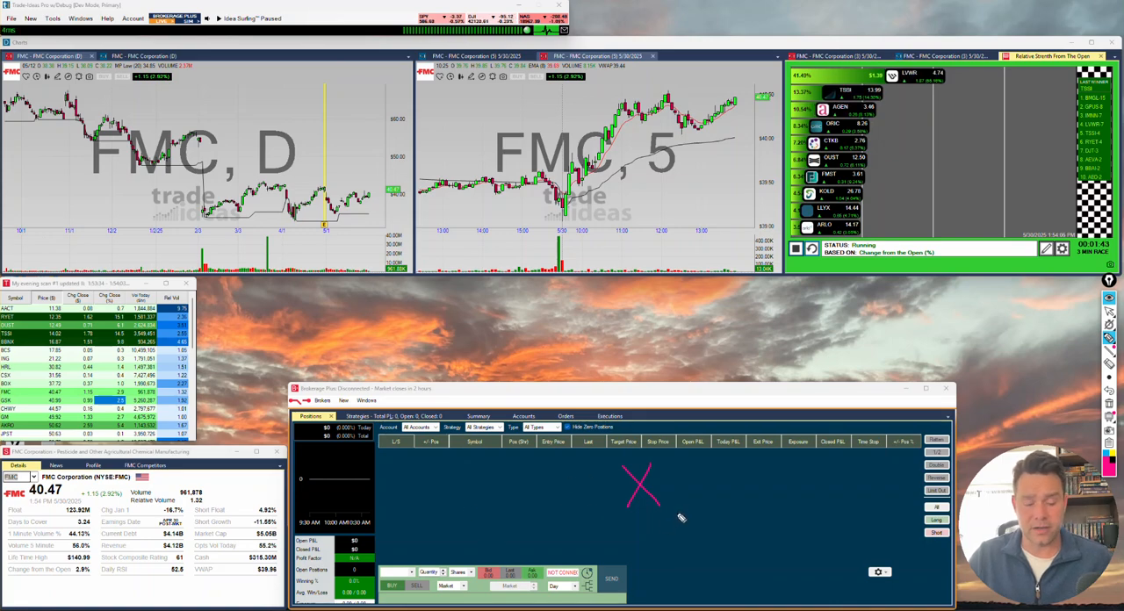
pyautogui.moveTo(740, 555)
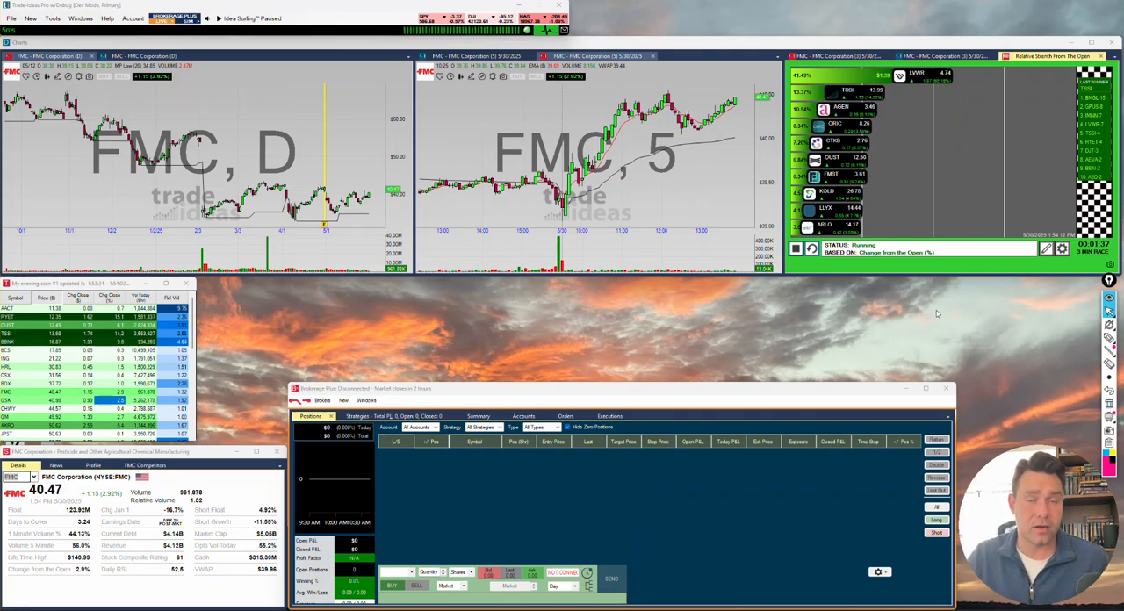
pyautogui.moveTo(552, 451)
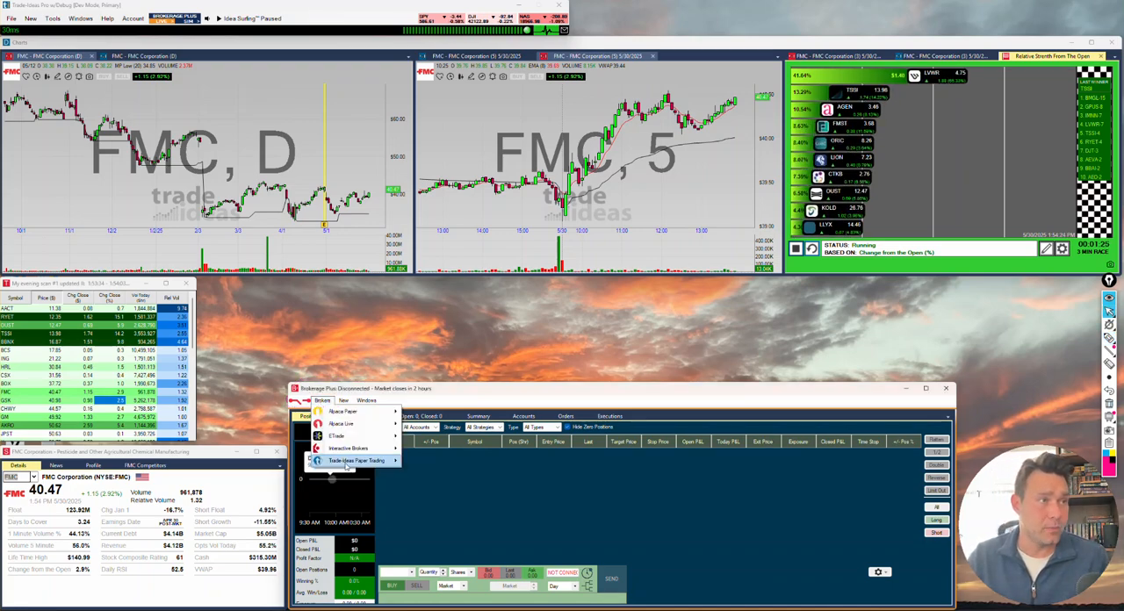
# Step: Connect to Trade Ideas Paper Trading, showing the long 1000-share LZM position
pyautogui.click(355, 461)
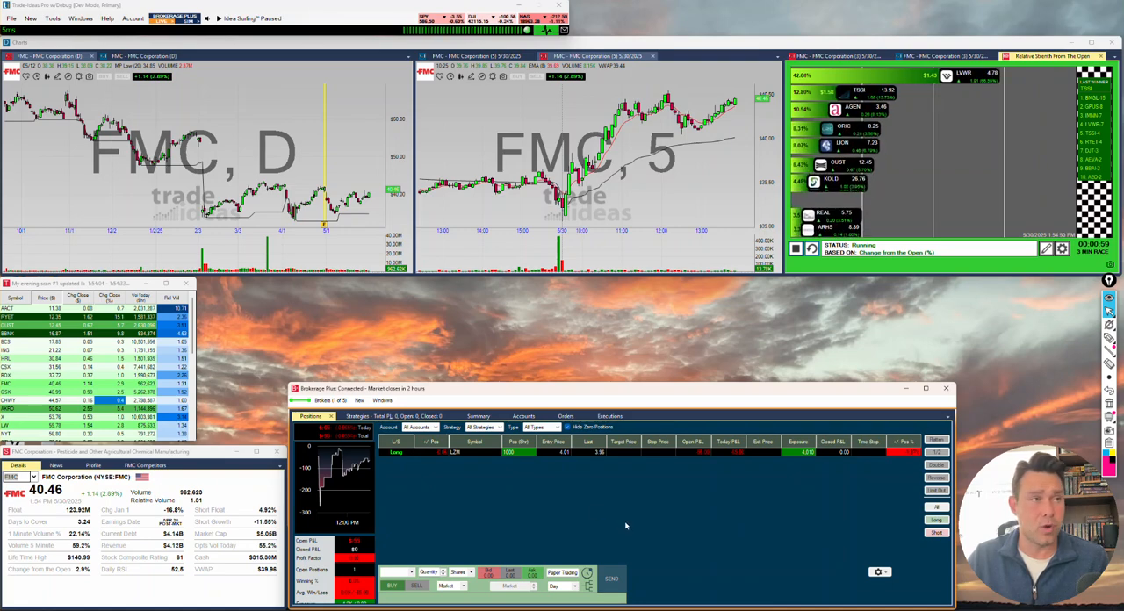
# Step: Load LVWR into the charts and prepare an LVWR limit order at 4.75 with time-in-force choices shown
pyautogui.click(566, 415)
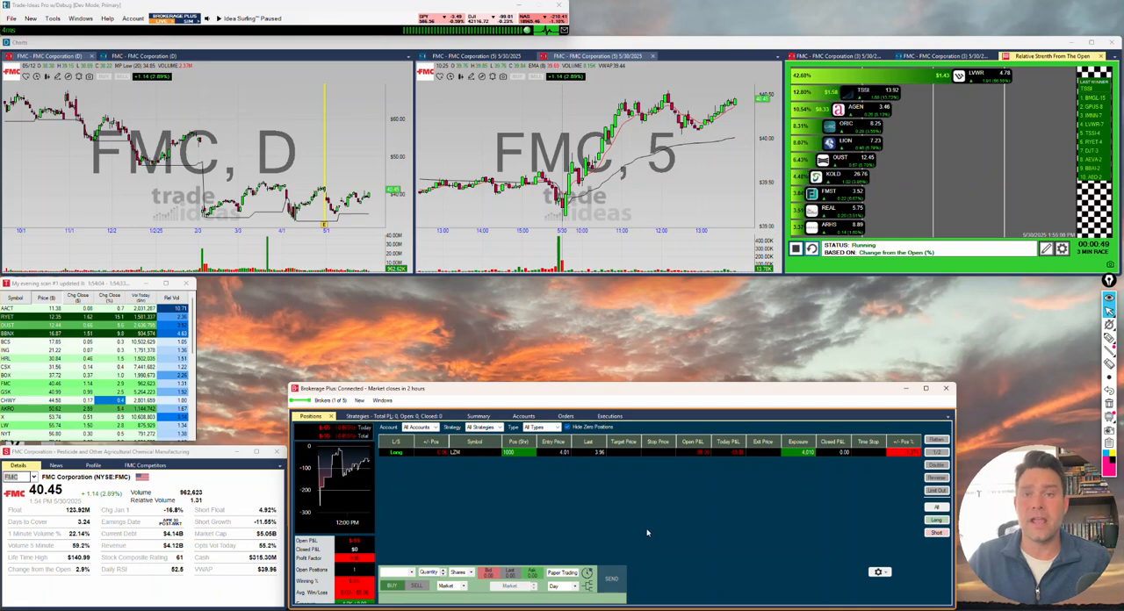
pyautogui.moveTo(431, 519)
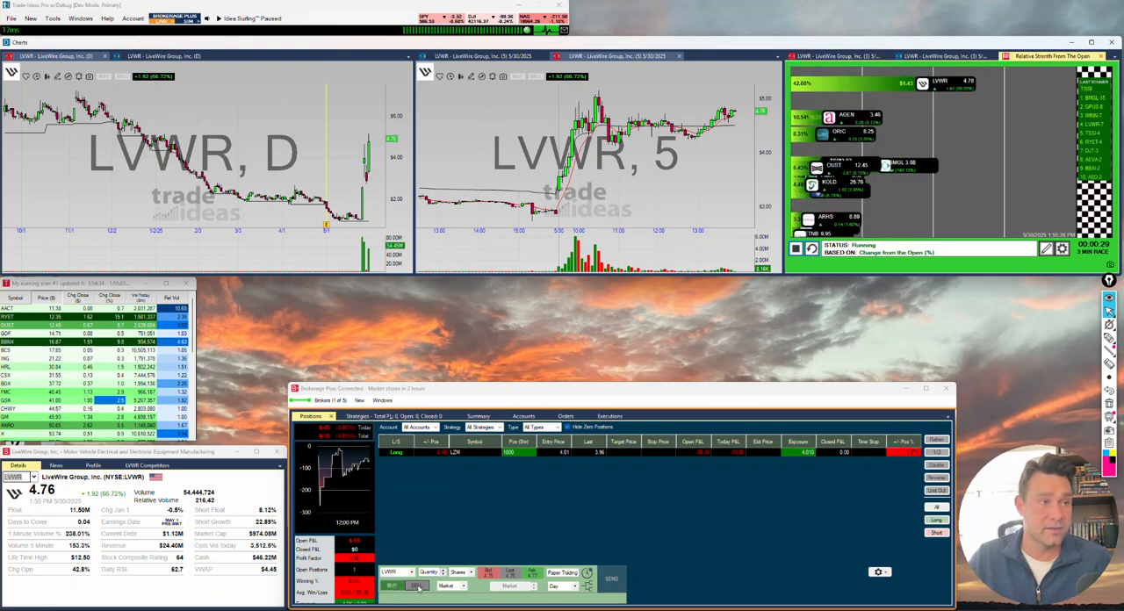
pyautogui.click(431, 585)
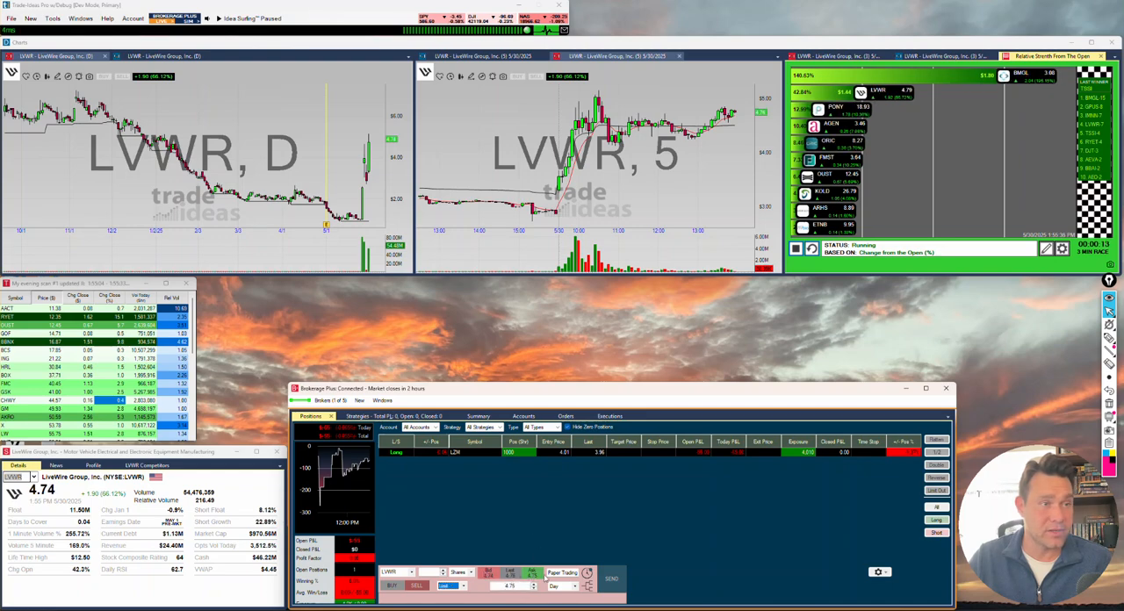
pyautogui.click(509, 586)
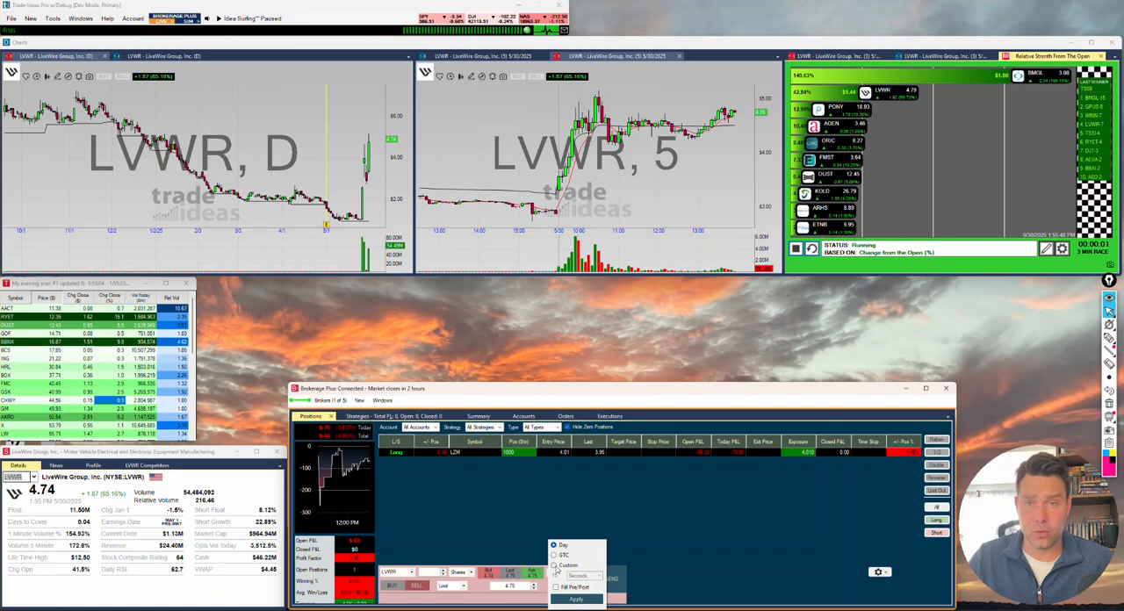
# Step: Review the stop loss and target order options, then dismiss them
pyautogui.click(576, 599)
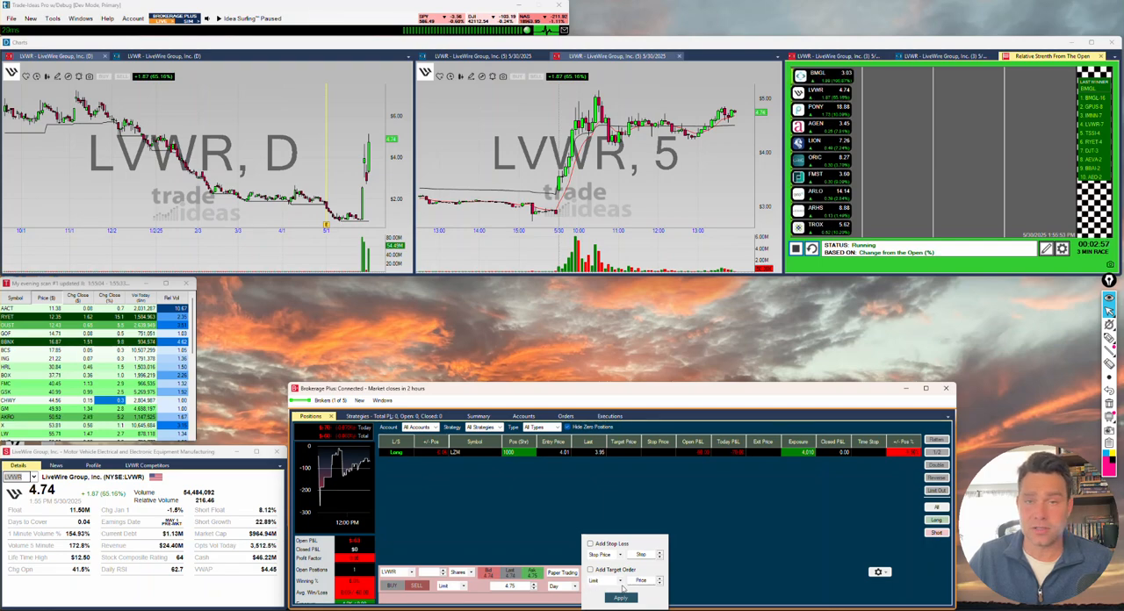
pyautogui.click(621, 598)
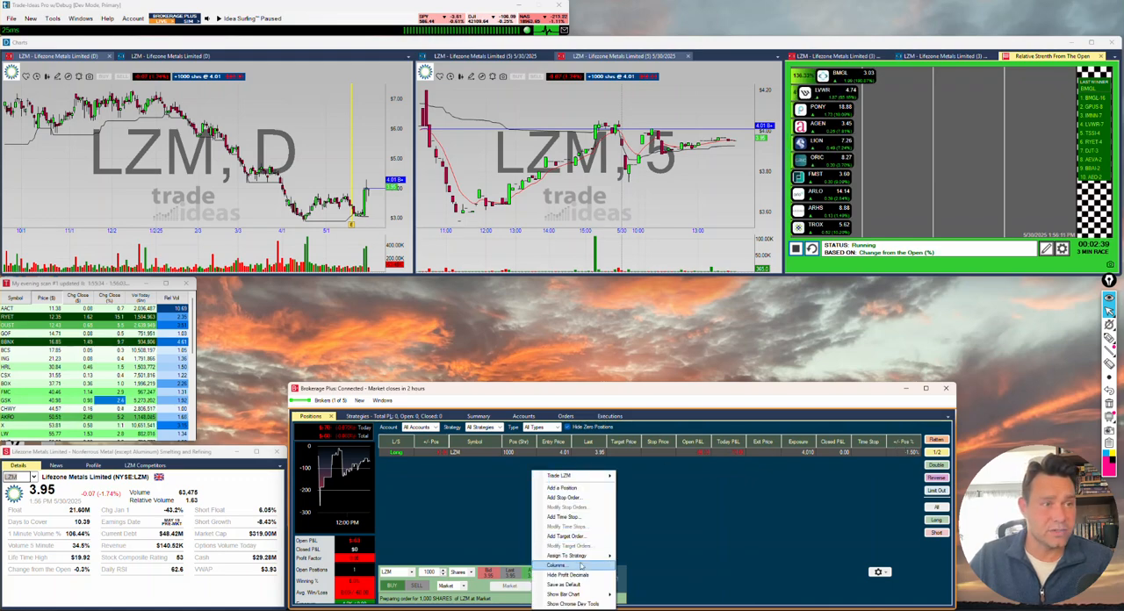
# Step: Add the Distance from Exit Price column to the positions list configuration
pyautogui.click(559, 566)
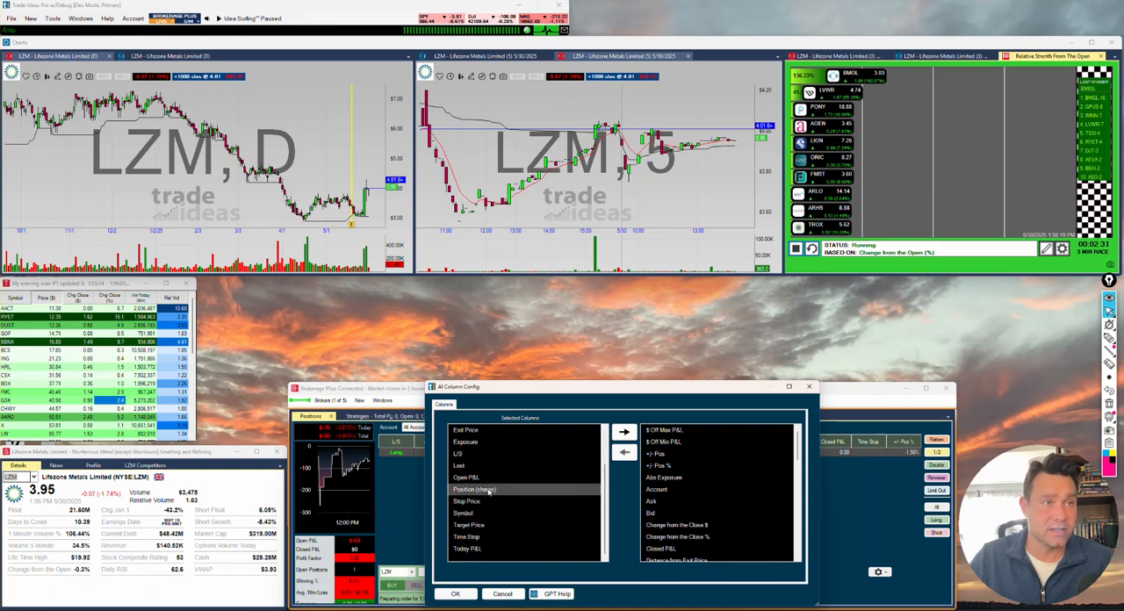
pyautogui.scroll(-3)
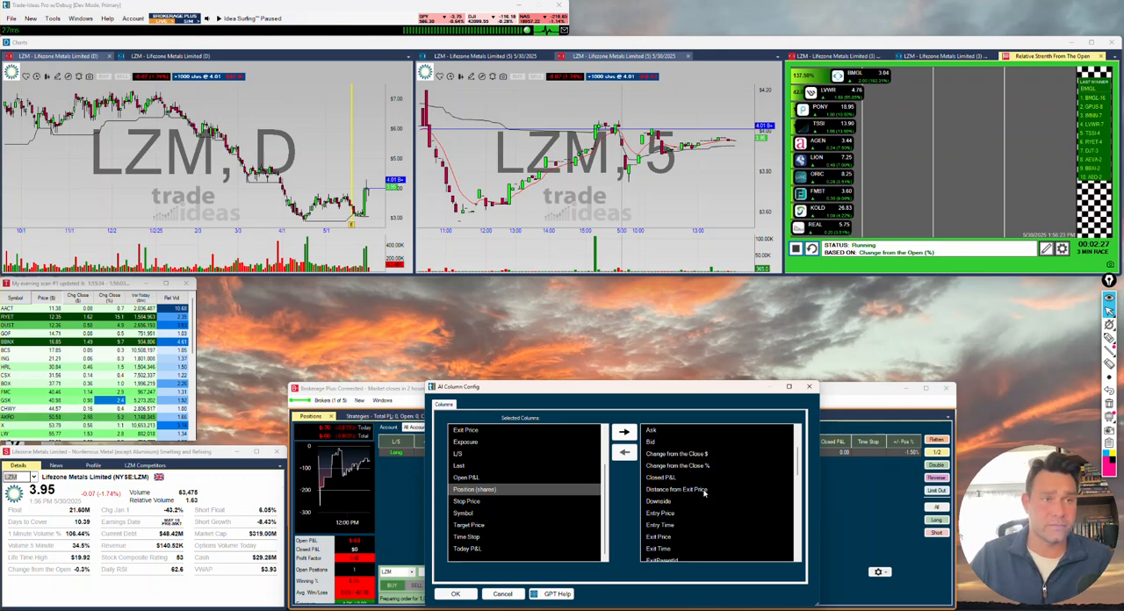
pyautogui.click(676, 489)
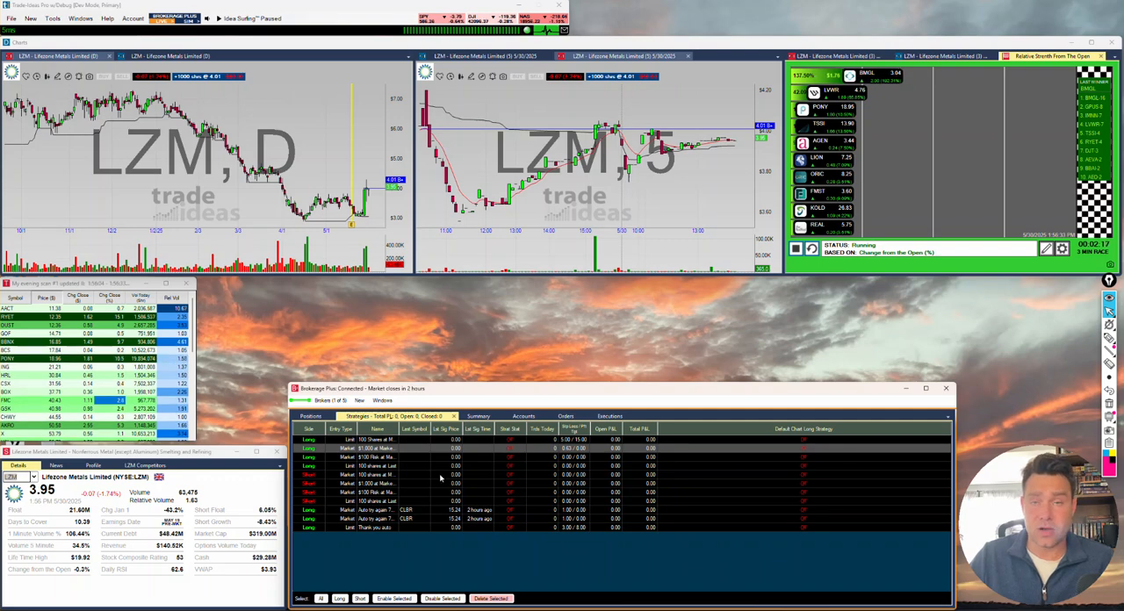
pyautogui.moveTo(413, 501)
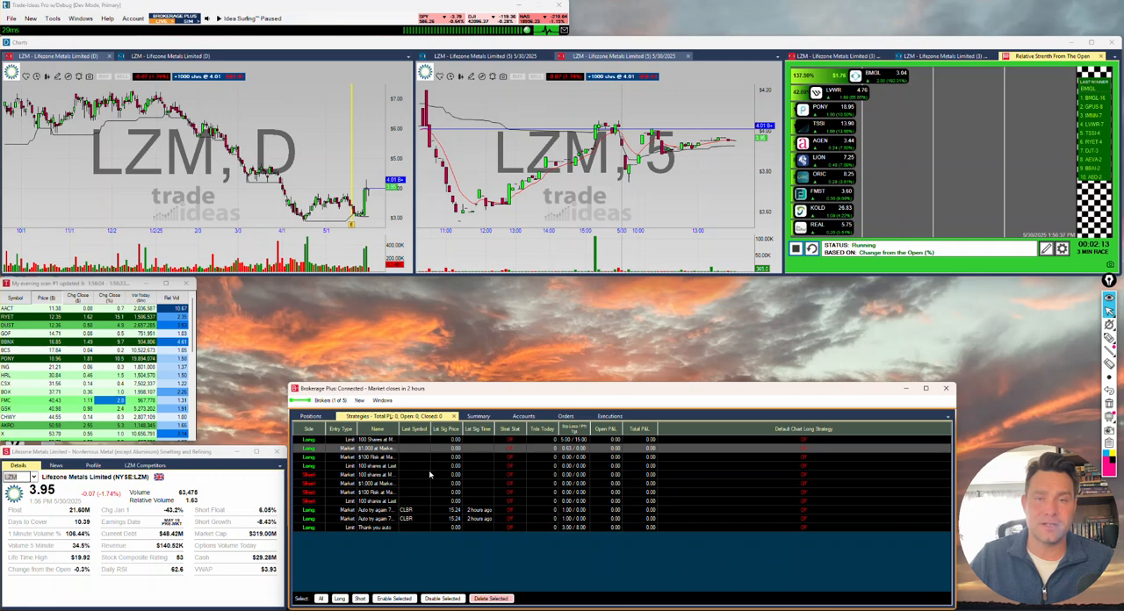
pyautogui.moveTo(437, 479)
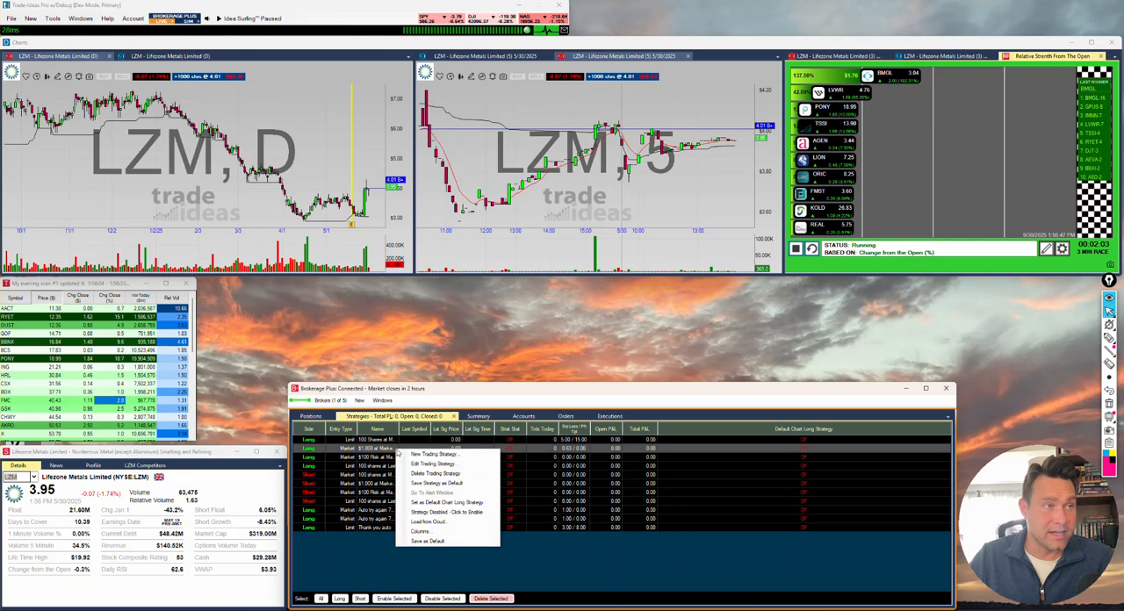
# Step: Review the settings of the $1,000 at Market strategy and dismiss them
pyautogui.click(436, 464)
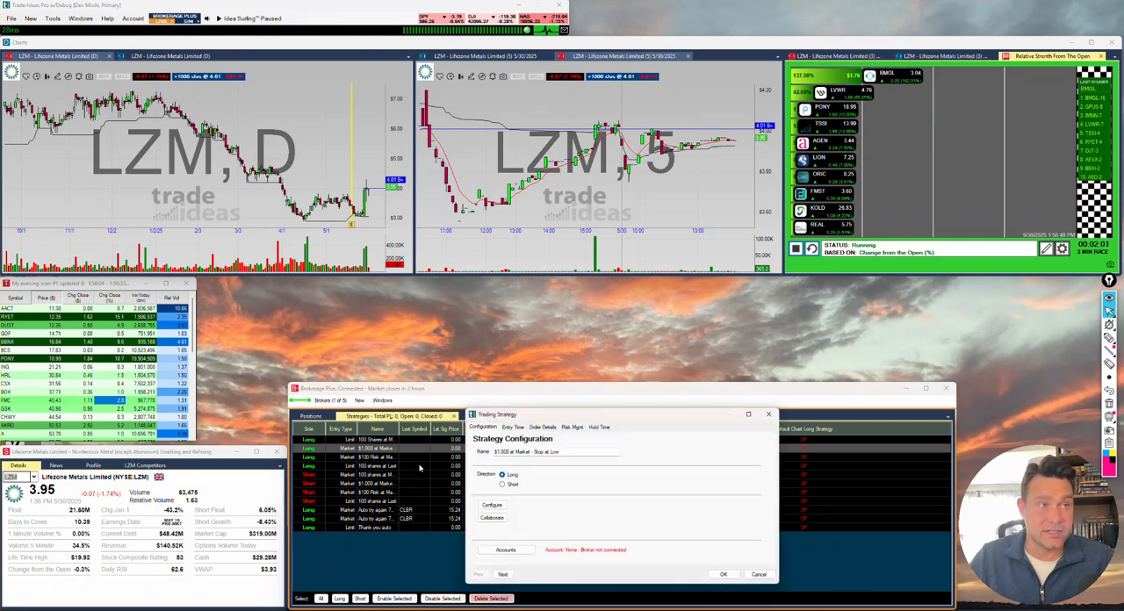
pyautogui.click(543, 427)
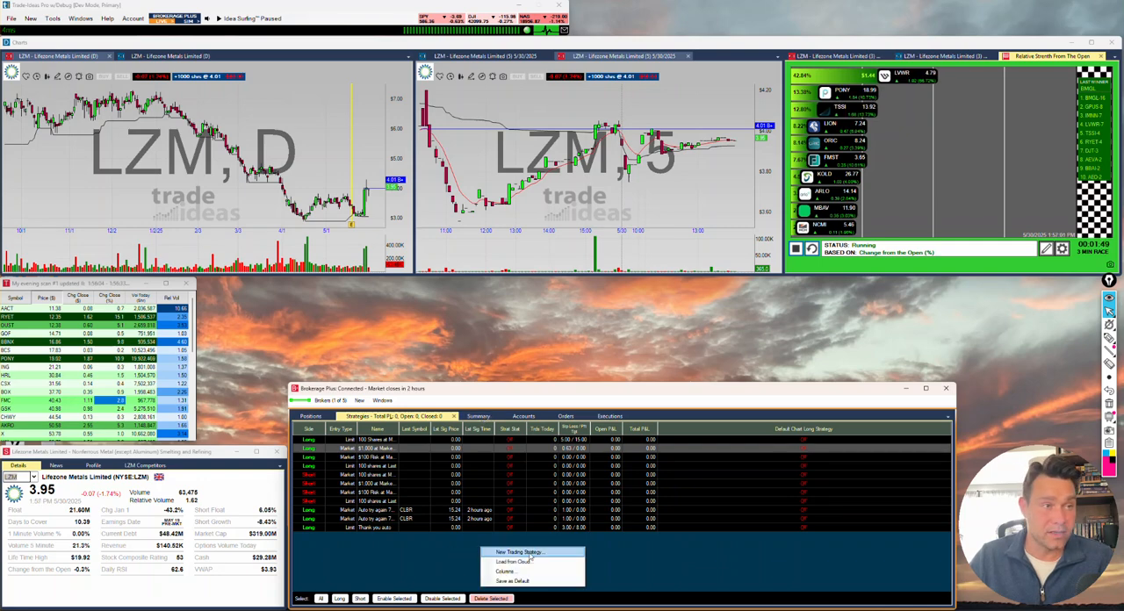
# Step: Assign the 100 shares at Last strategy to the TI Paper Trading account and save it
pyautogui.click(520, 552)
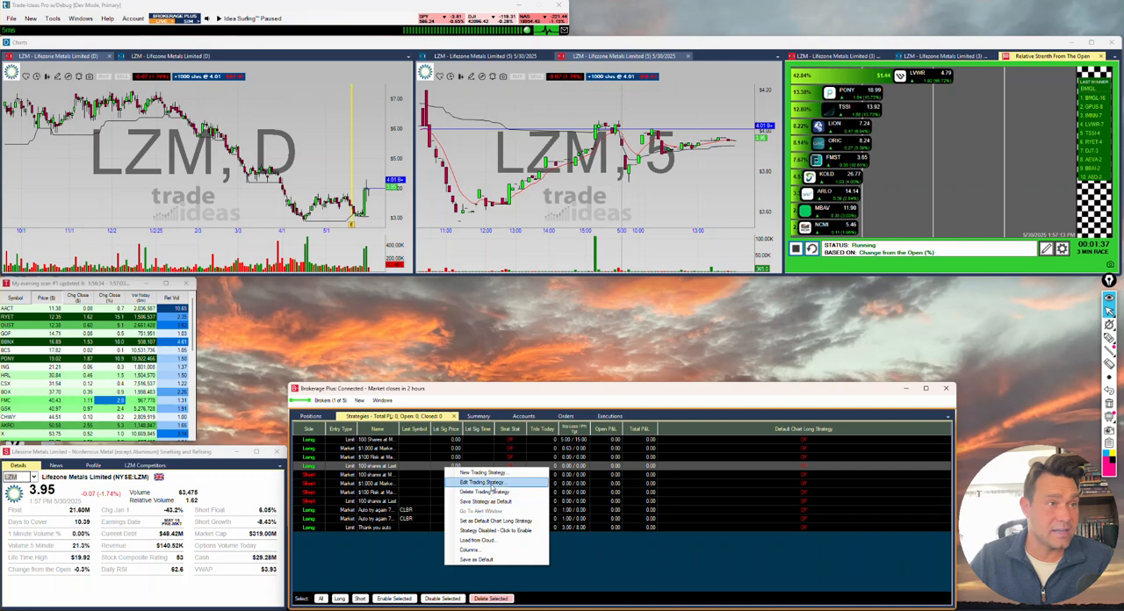
pyautogui.moveTo(497, 521)
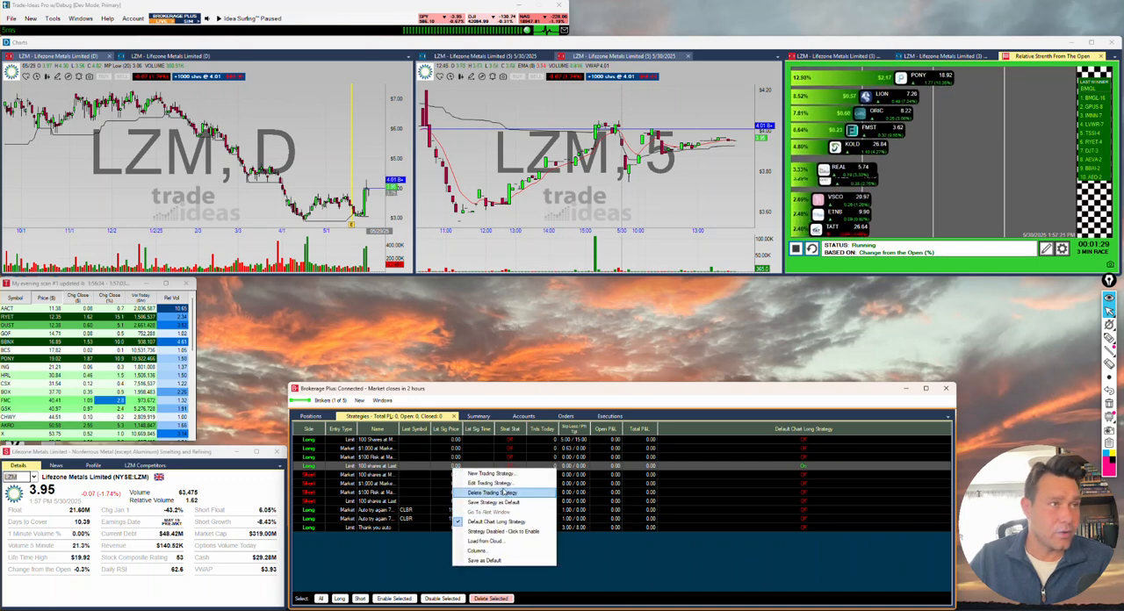
pyautogui.click(489, 483)
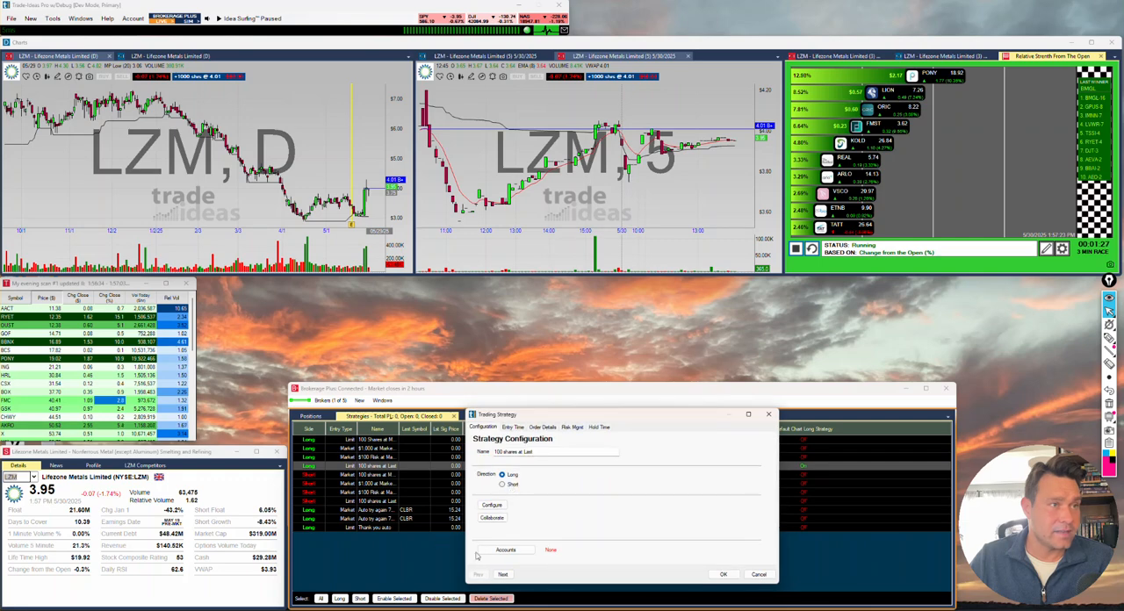
pyautogui.click(506, 550)
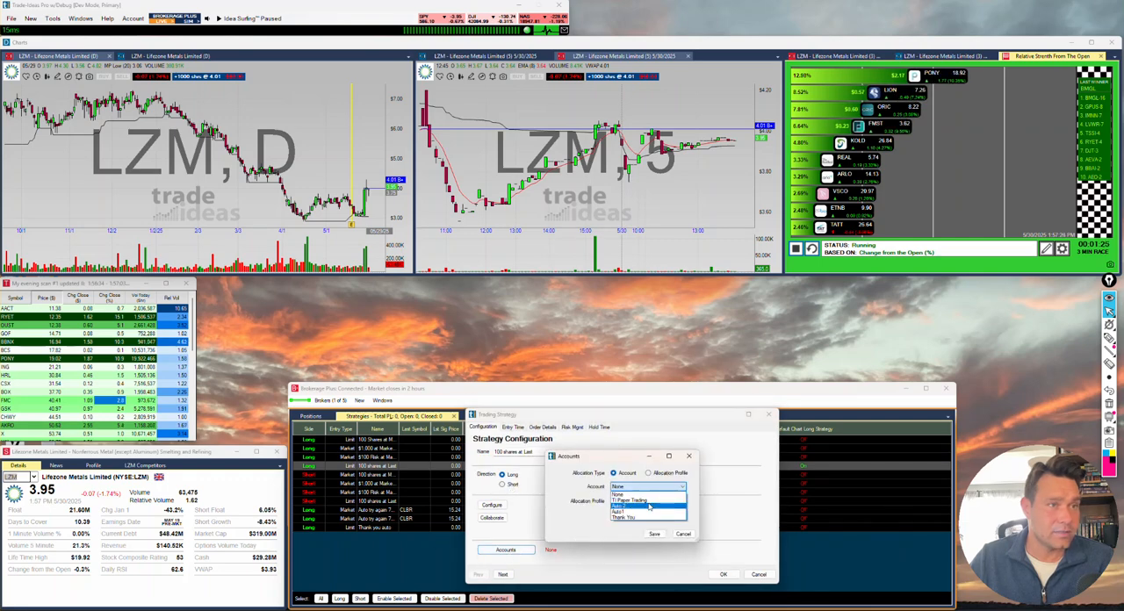
pyautogui.click(629, 500)
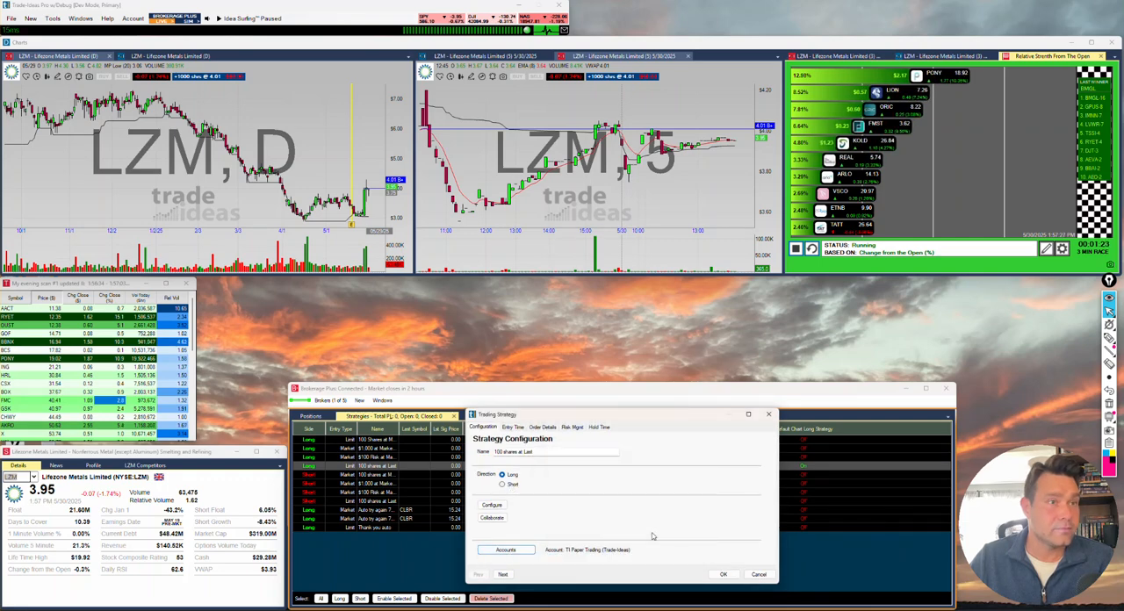
pyautogui.click(723, 574)
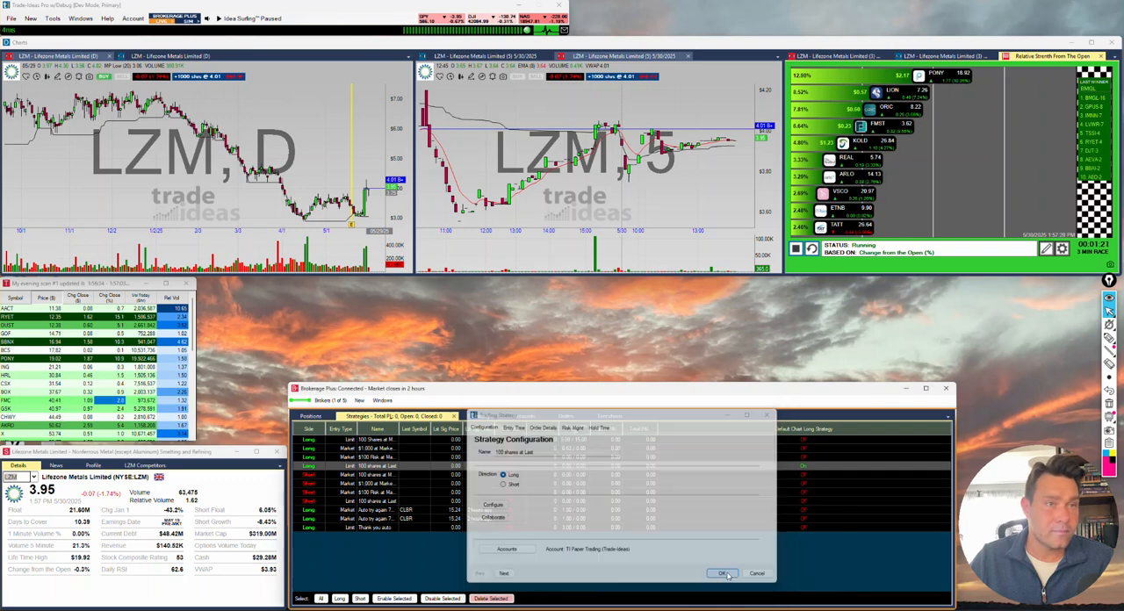
# Step: Show the Summary of profit, exposure, trades taken and shares traded
pyautogui.click(725, 573)
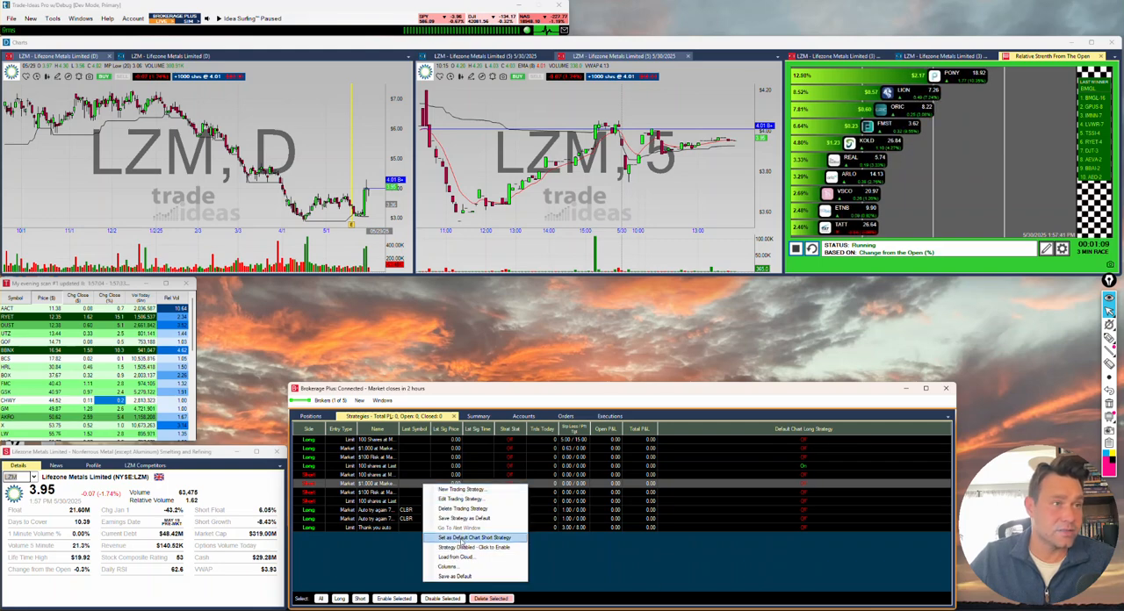
pyautogui.click(478, 415)
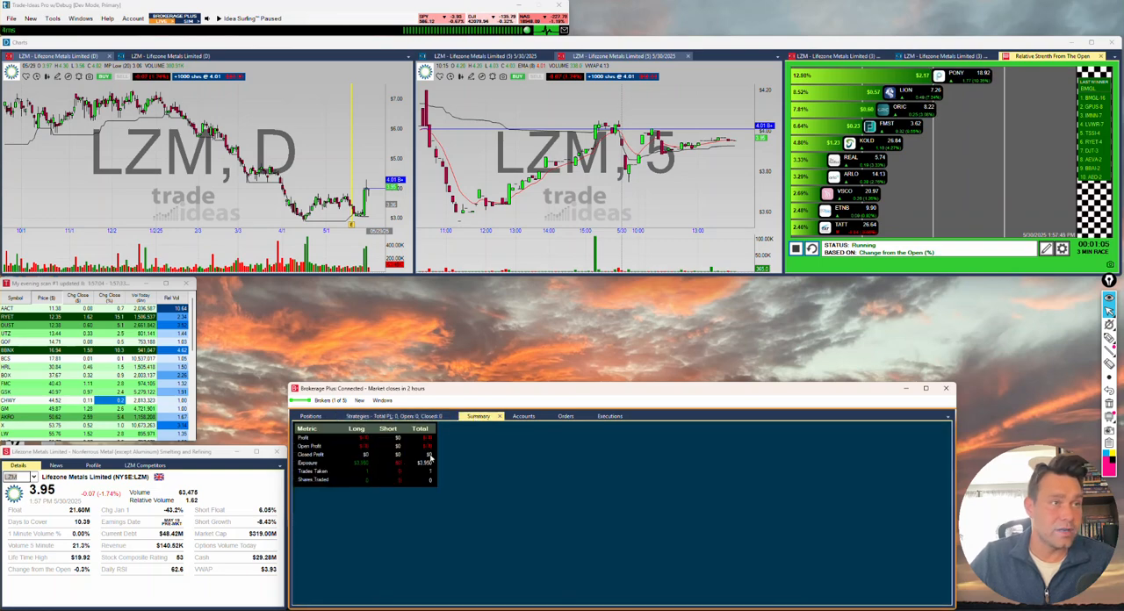
# Step: List the four simulated trading accounts and dismiss the account options
pyautogui.click(523, 415)
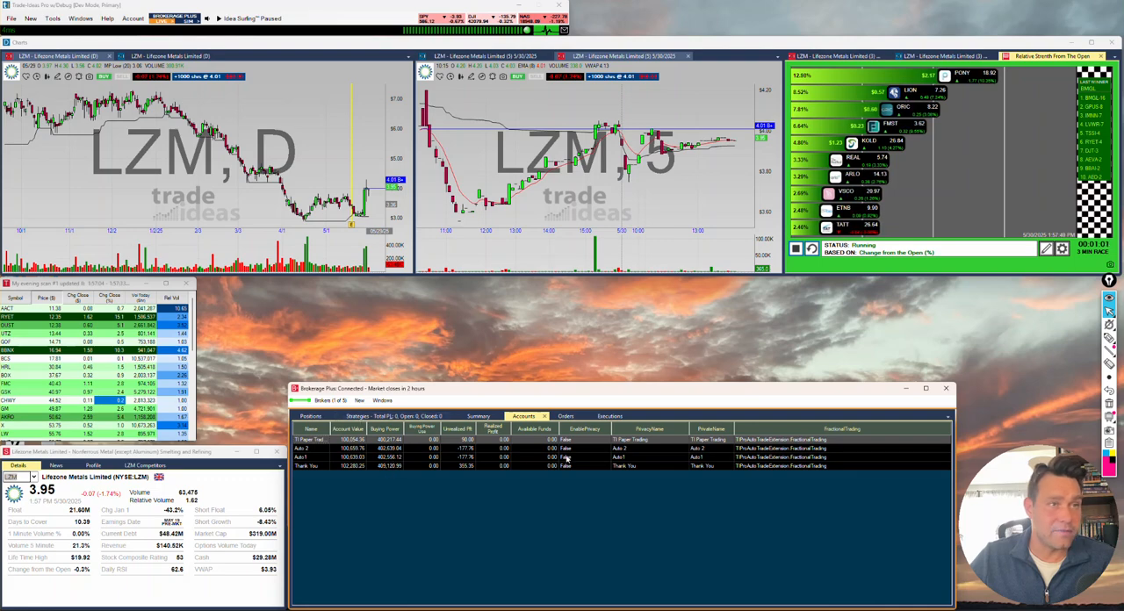
pyautogui.moveTo(489, 506)
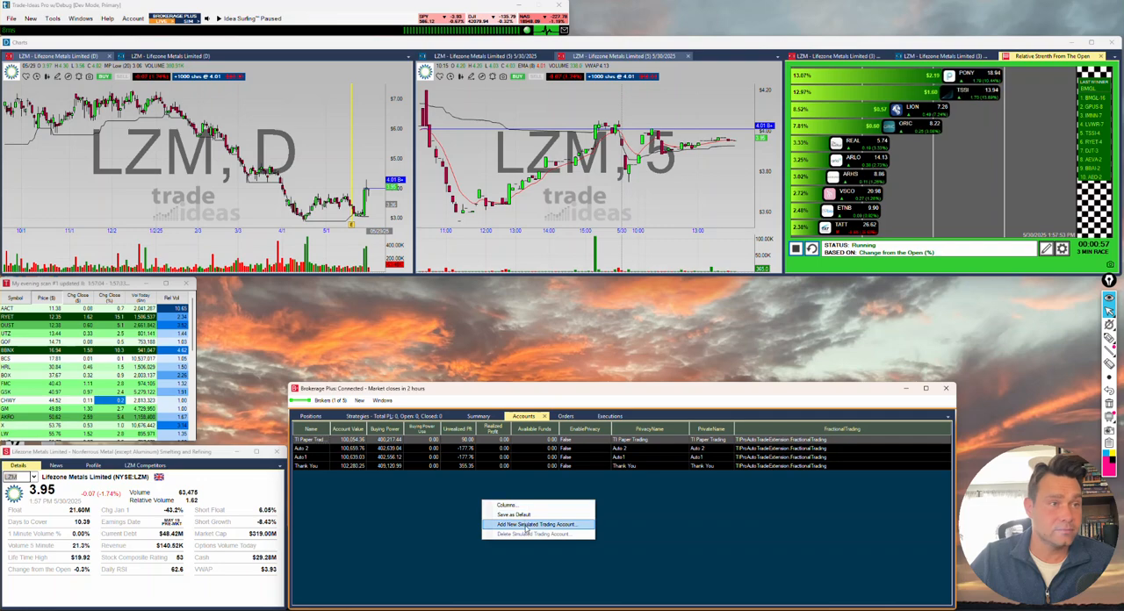
pyautogui.click(535, 524)
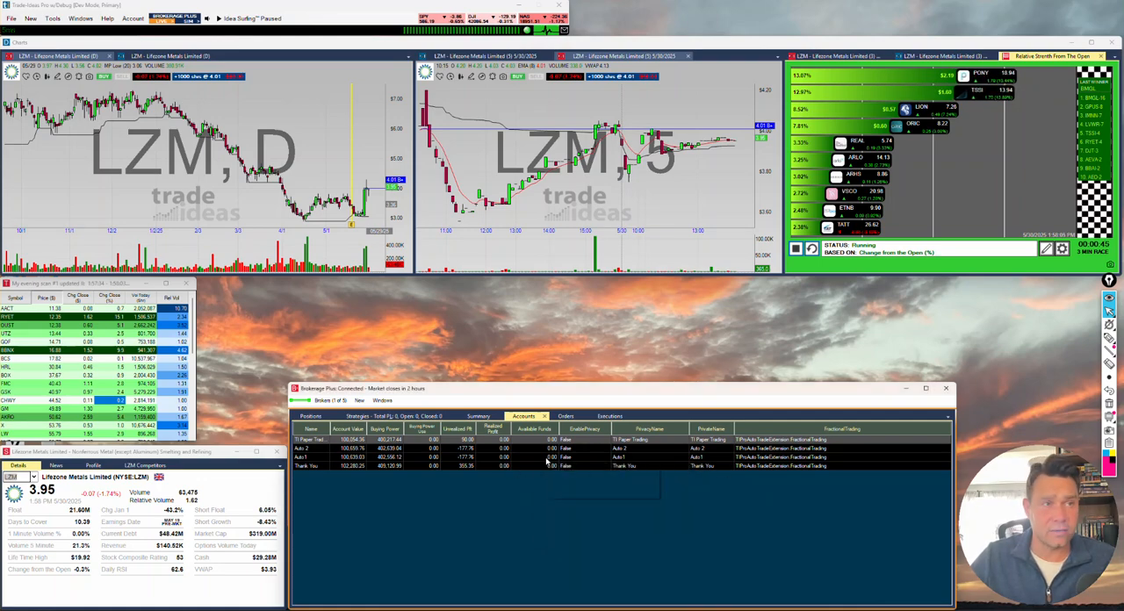
# Step: Check the empty Orders and Executions lists and bring up the executions list options
pyautogui.rightClick(571, 465)
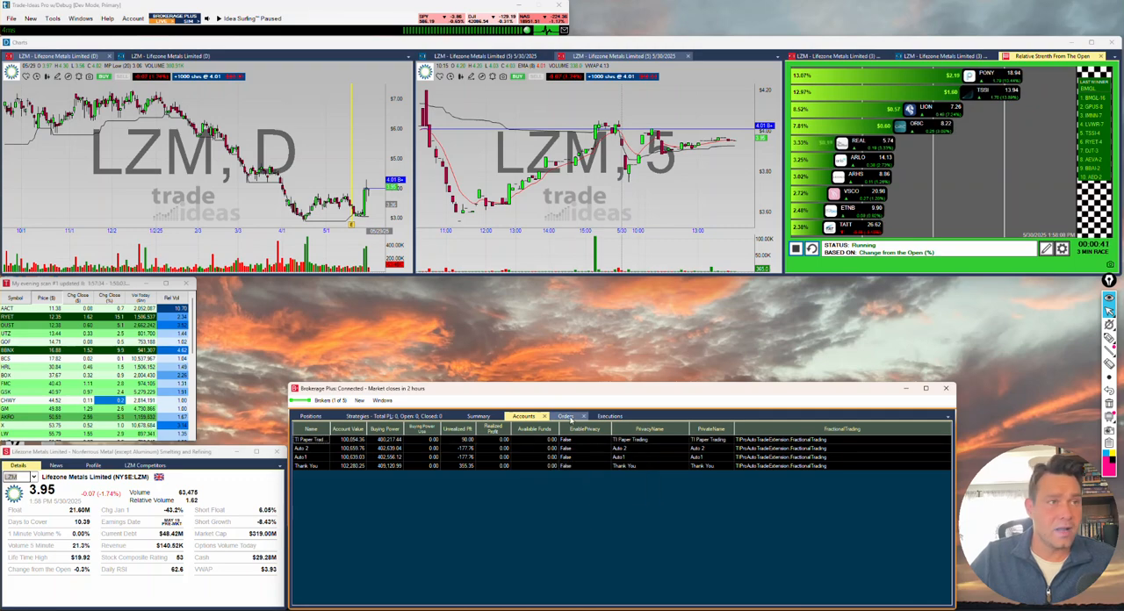
pyautogui.click(566, 416)
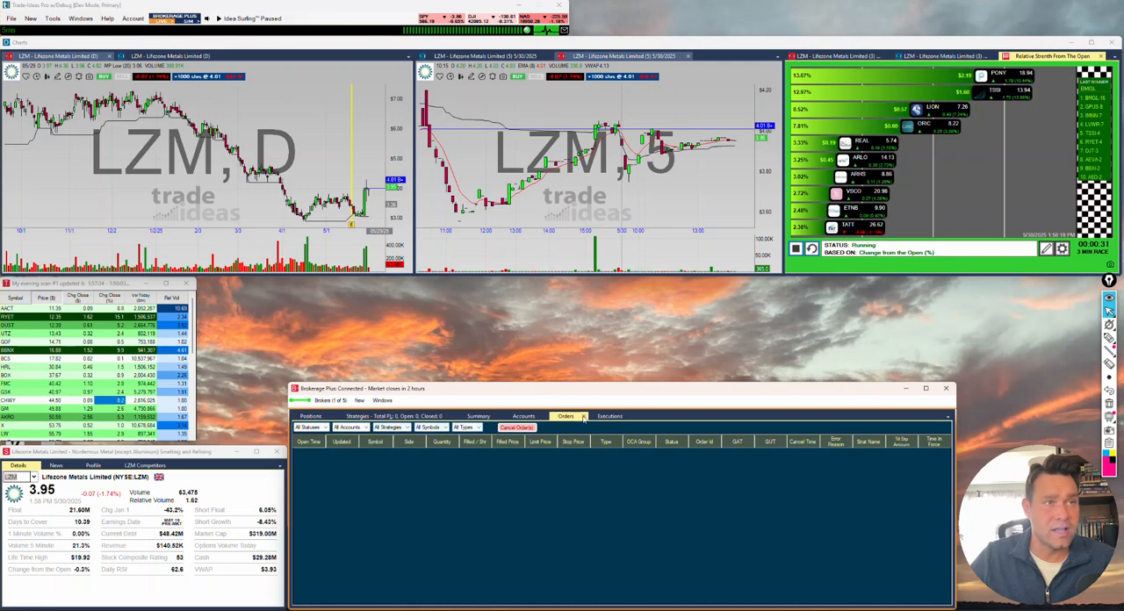
pyautogui.click(609, 416)
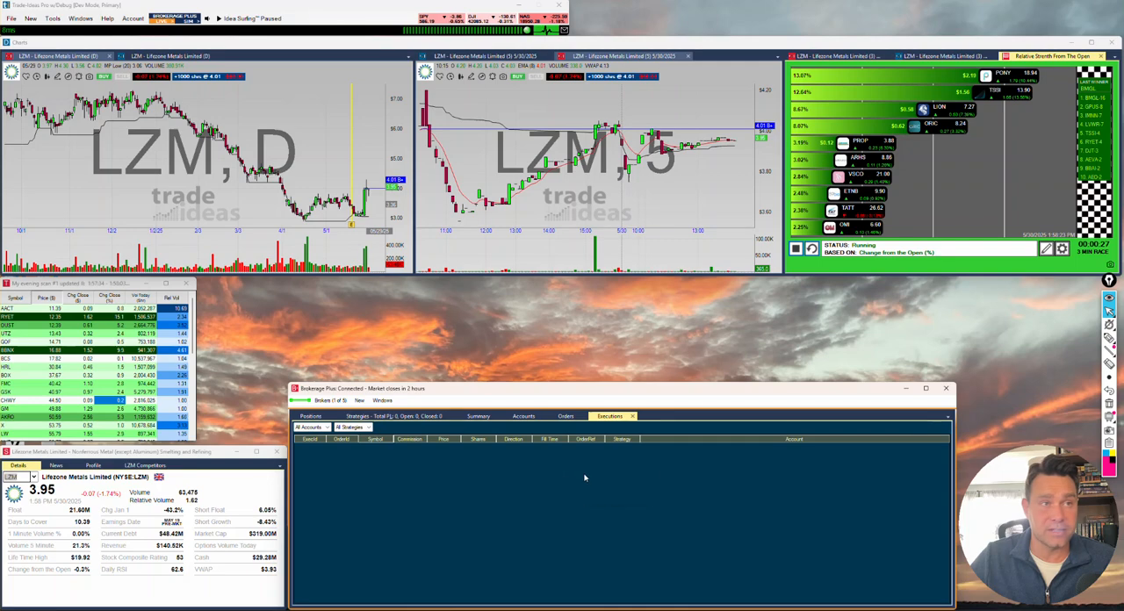
pyautogui.rightClick(615, 483)
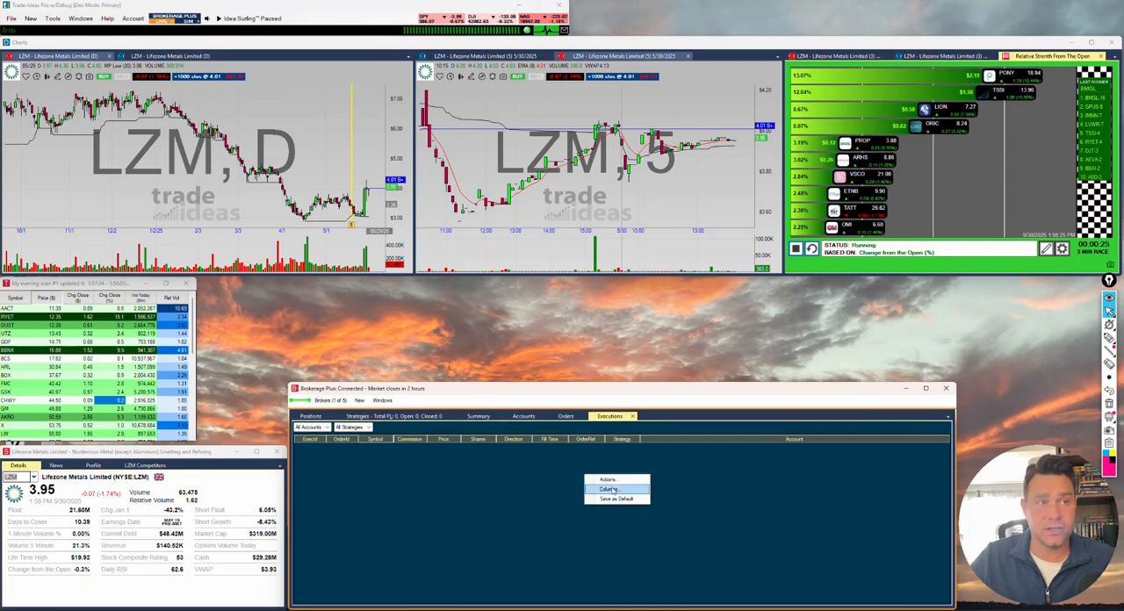
# Step: Review the executions column config unchanged, then add a Messages tab to Brokerage Plus
pyautogui.click(611, 489)
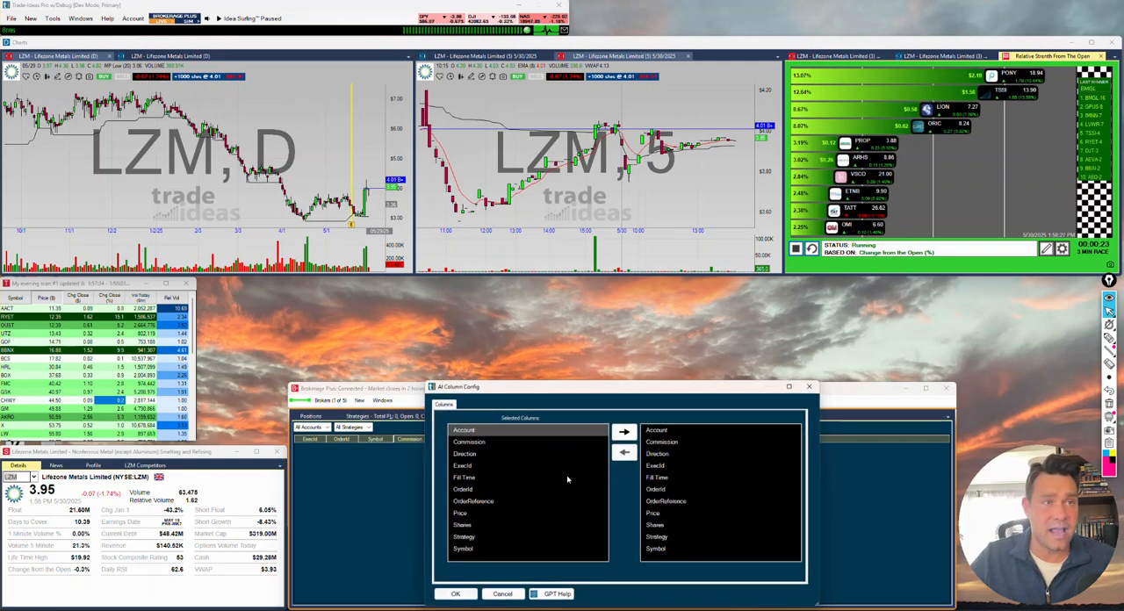
pyautogui.click(455, 594)
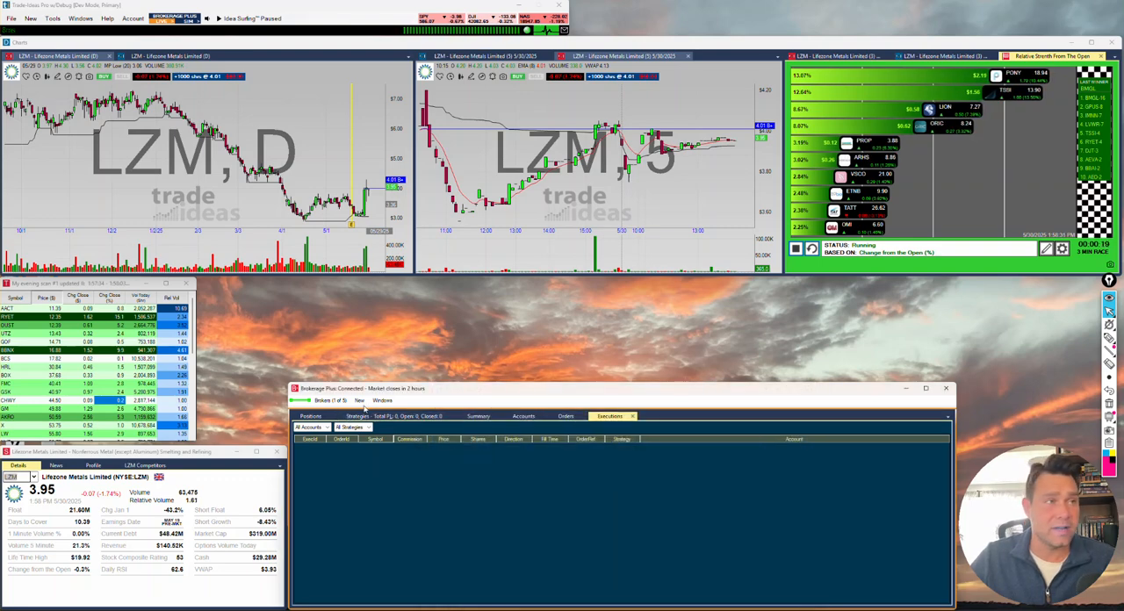
pyautogui.click(360, 400)
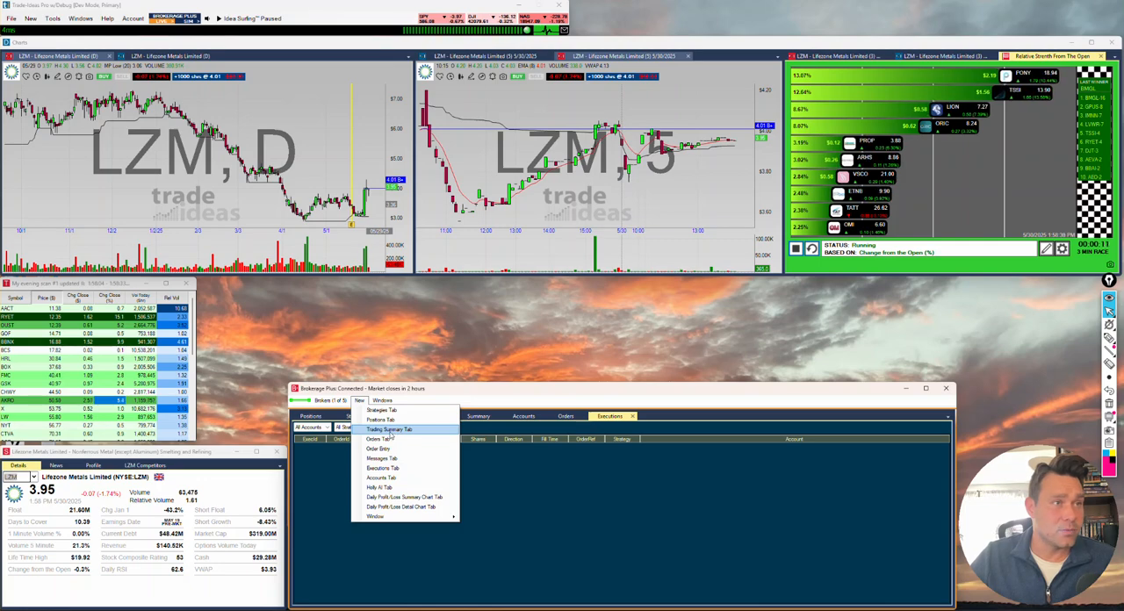
pyautogui.moveTo(377, 439)
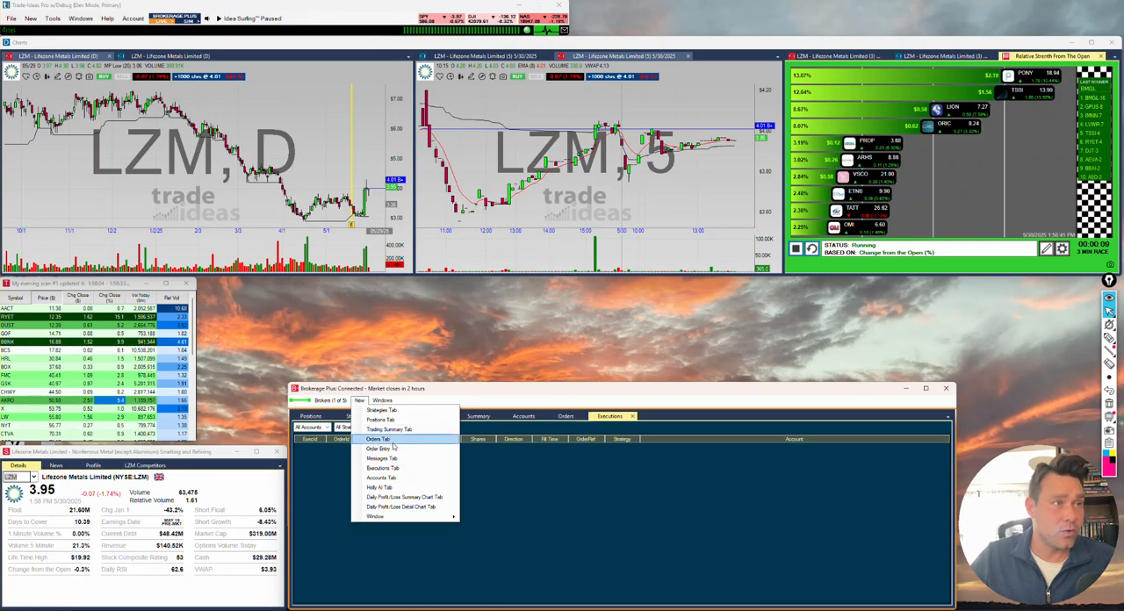
pyautogui.moveTo(377, 449)
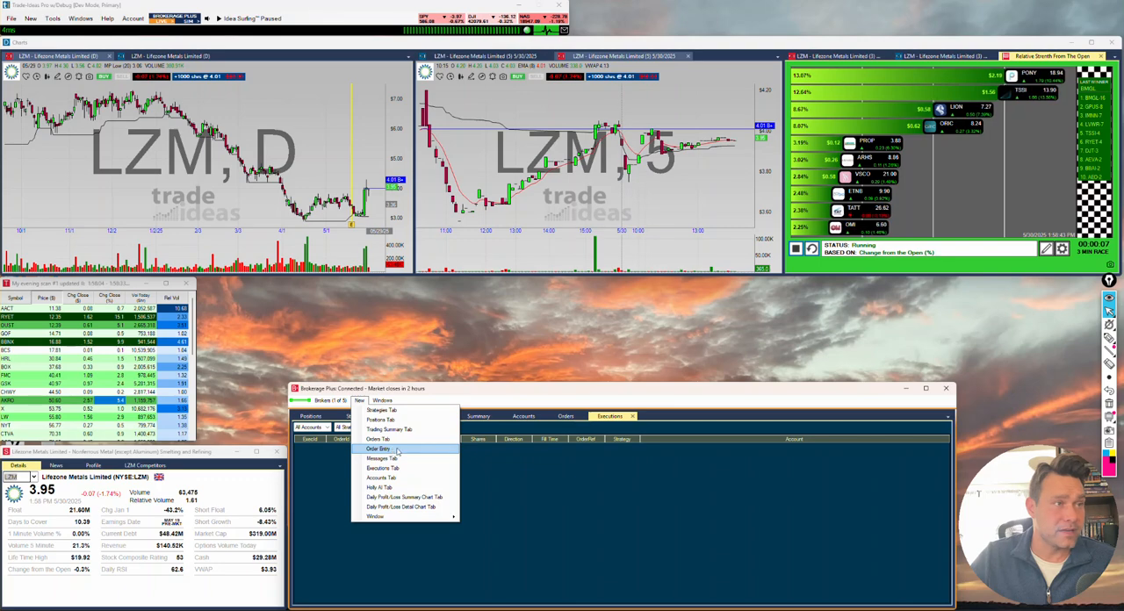
pyautogui.click(382, 458)
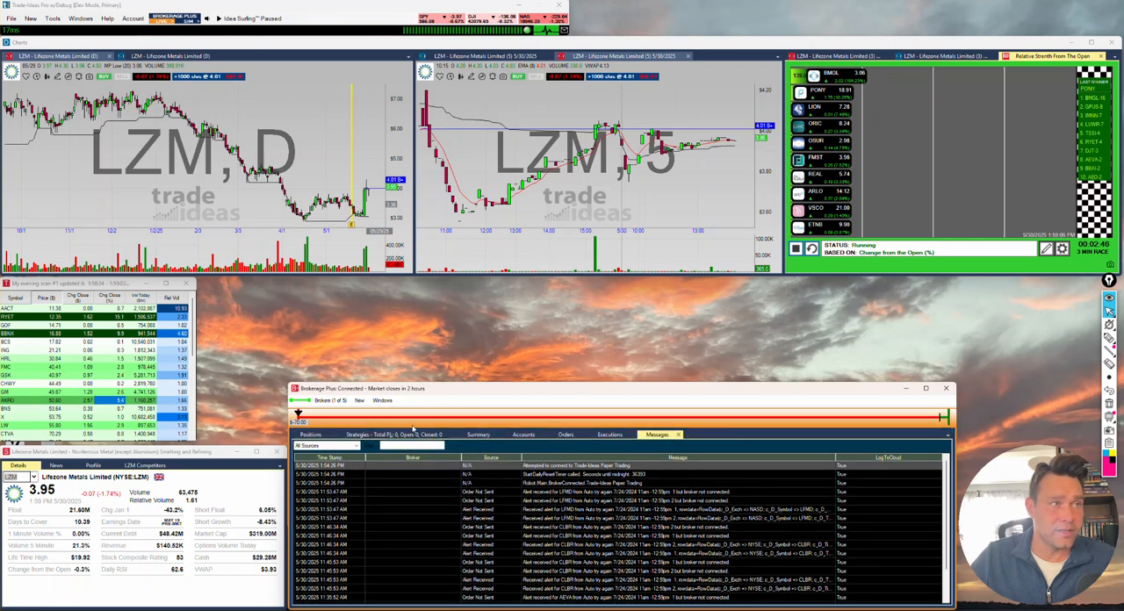
pyautogui.moveTo(807, 419)
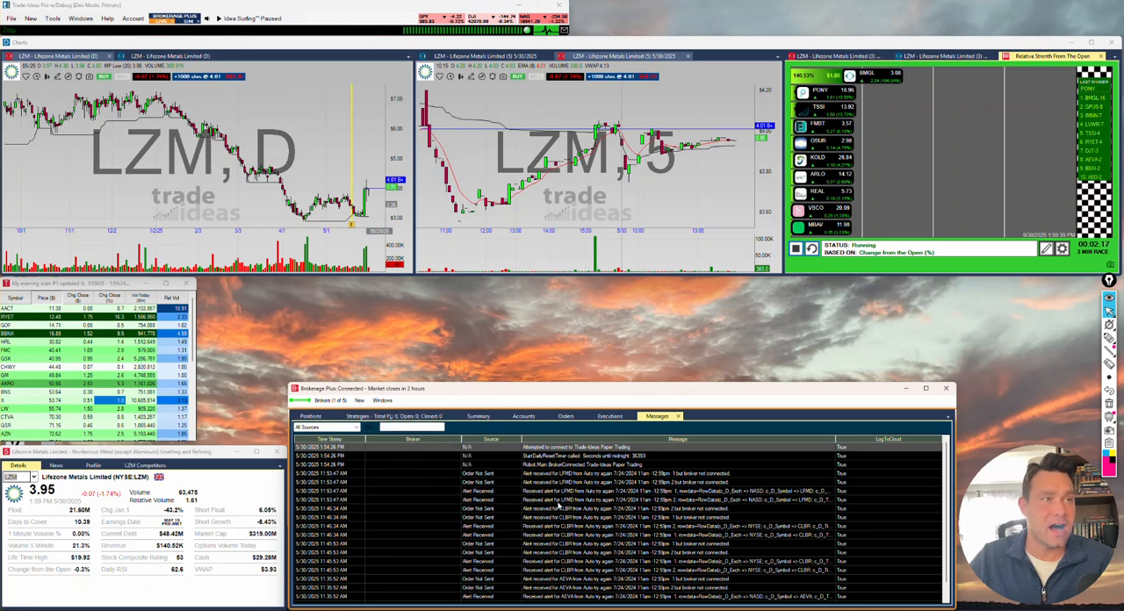
# Step: Return to the Strategies list in the Brokerage Plus window
pyautogui.click(523, 415)
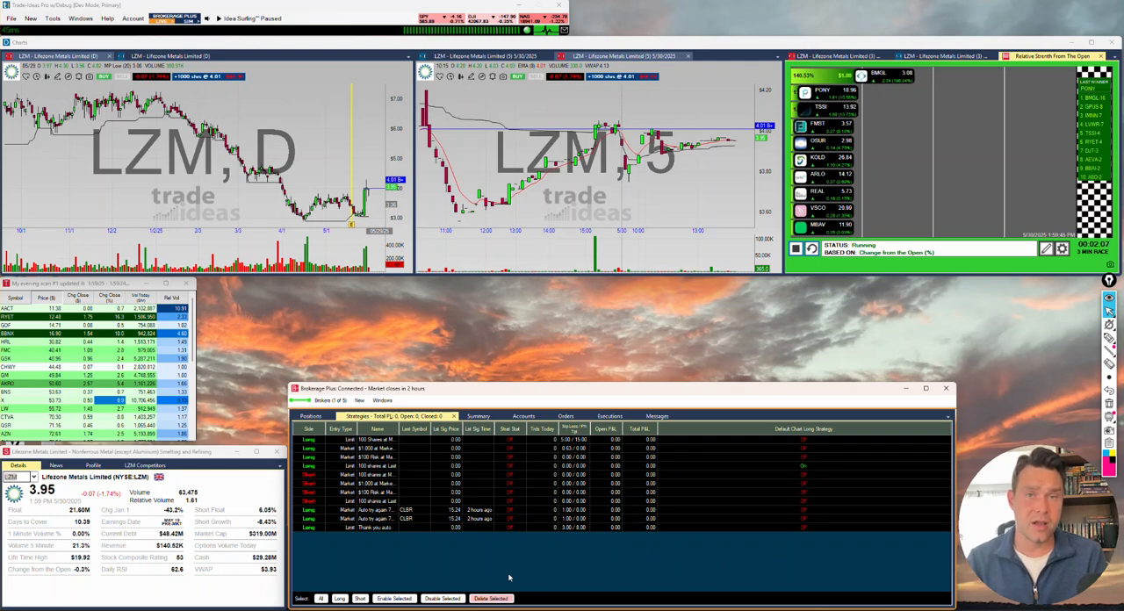
pyautogui.moveTo(657, 471)
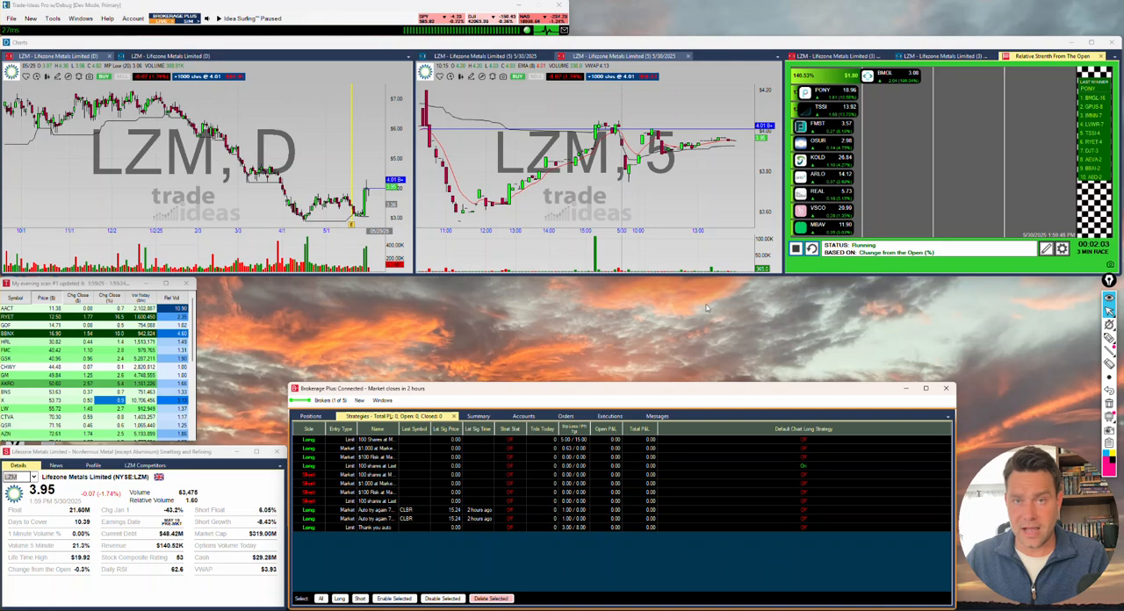
pyautogui.moveTo(742, 316)
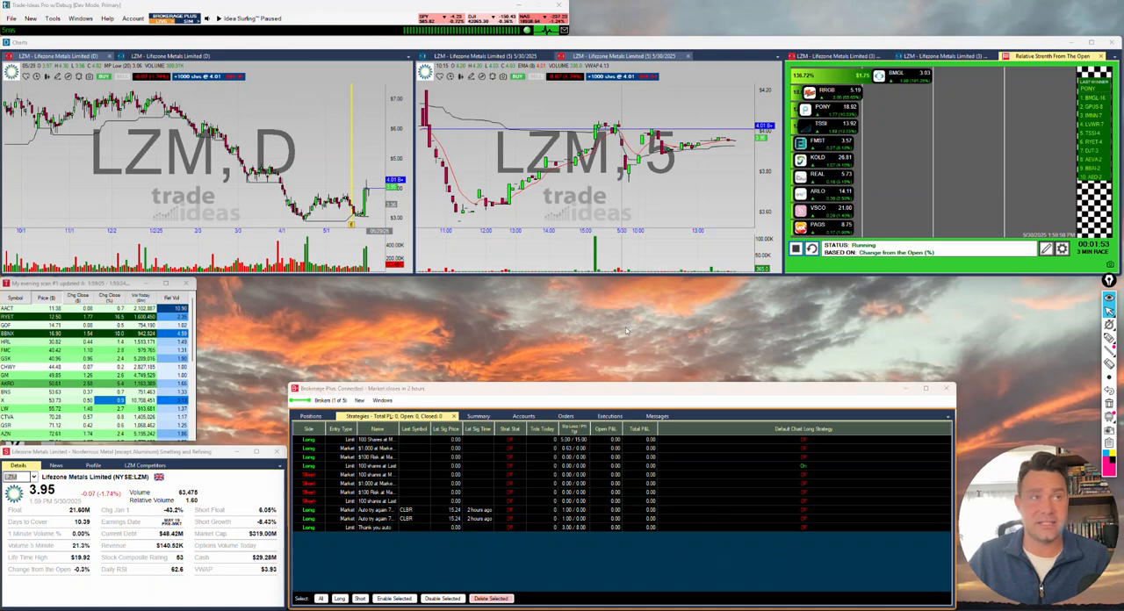
# Step: Save the current window layout as DEFAULT_LAYOUT in the TradeIdeasPro folder
pyautogui.click(12, 17)
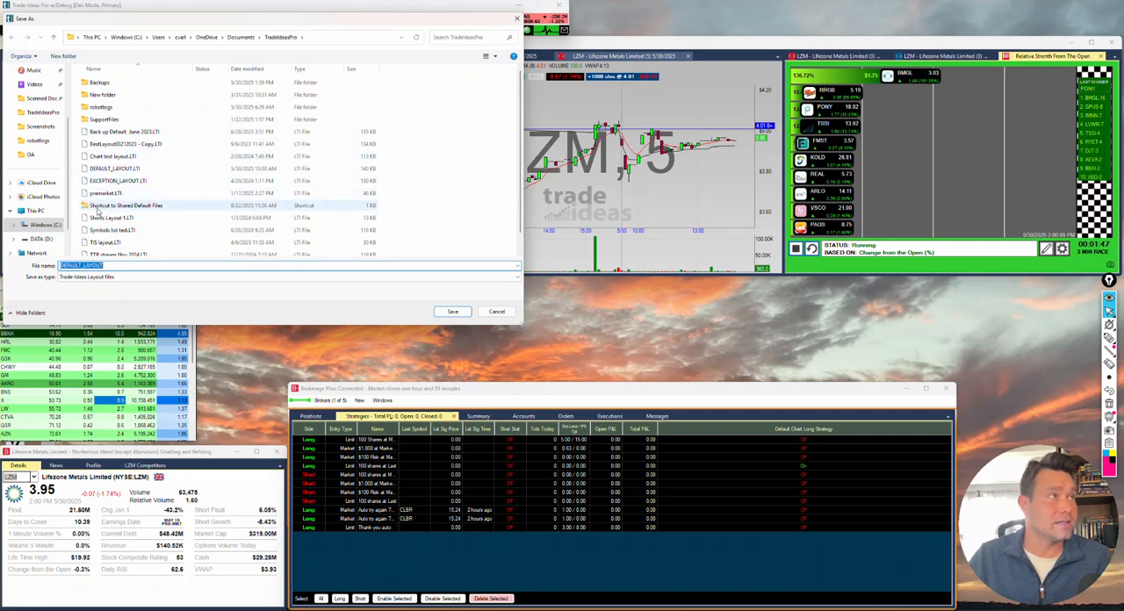
pyautogui.click(114, 168)
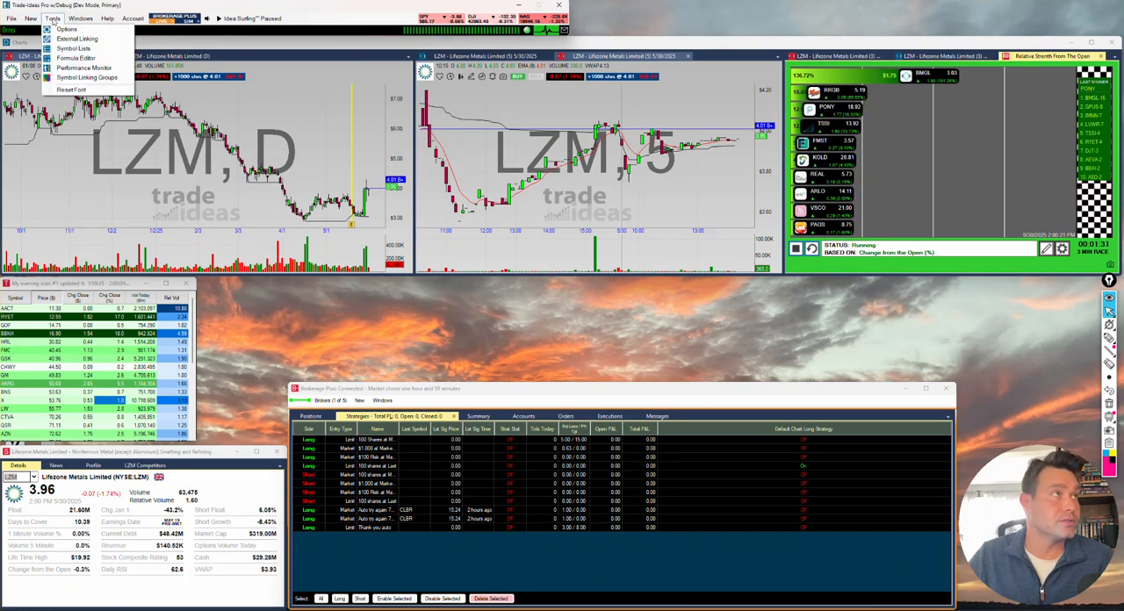
# Step: View the Brokerage+ page in Options, checking its Connect and Orders preferences
pyautogui.click(67, 29)
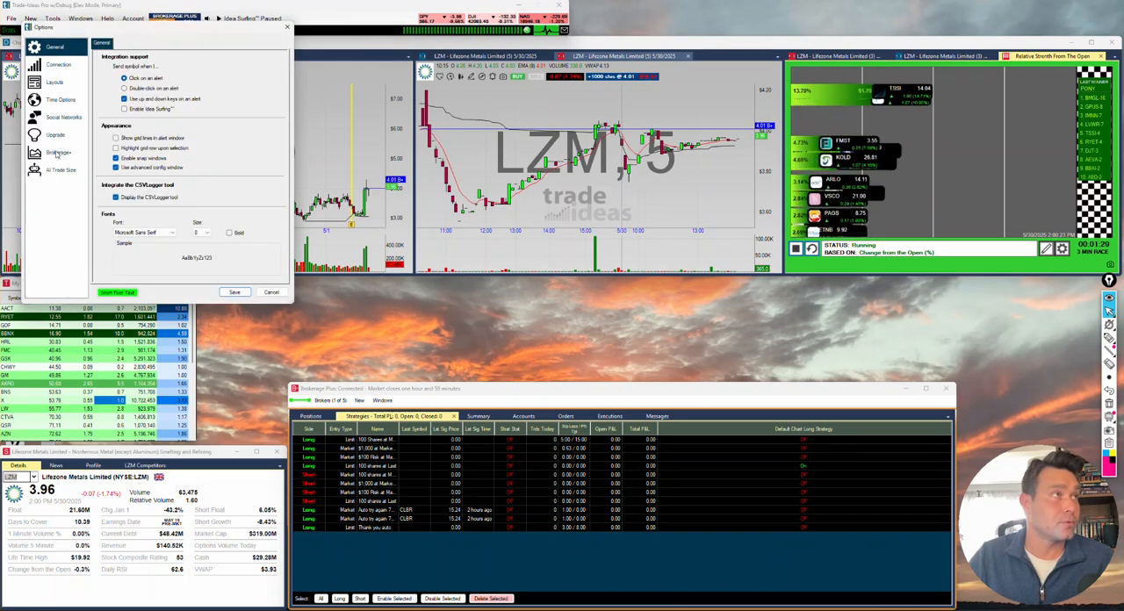
pyautogui.click(58, 152)
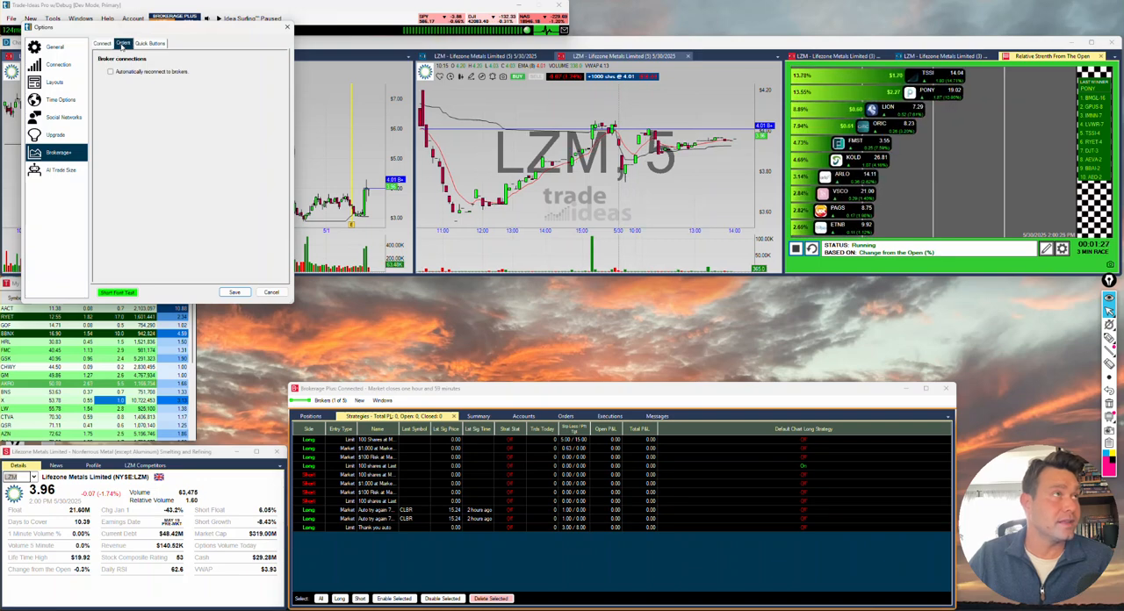
pyautogui.click(123, 44)
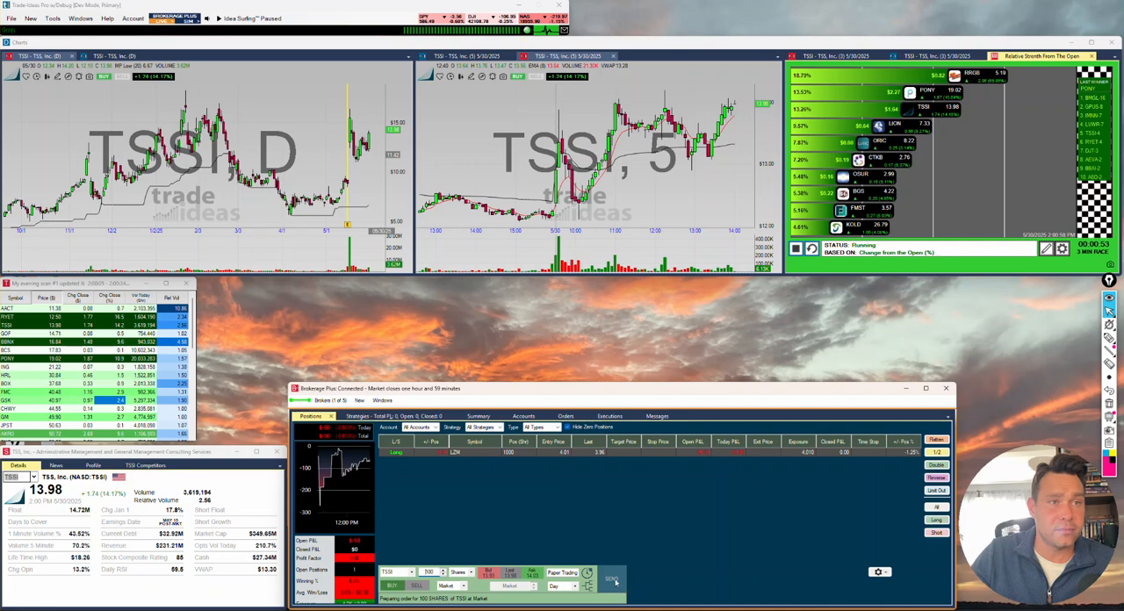
# Step: Send a 100-share TSSI paper market buy, opening a long beside the 1000-share LZM
pyautogui.click(611, 579)
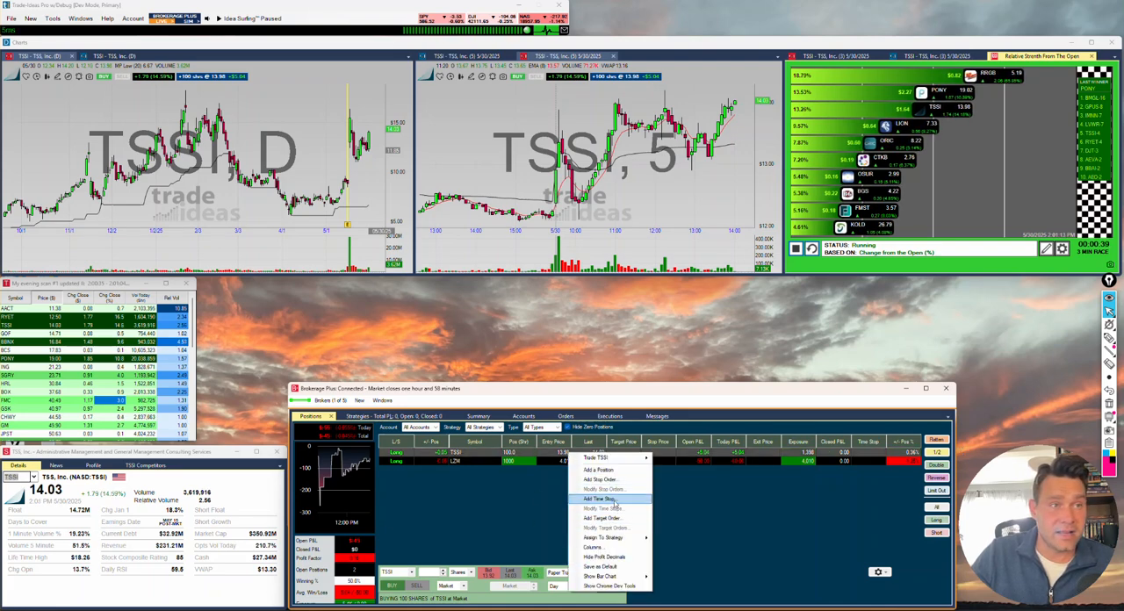
pyautogui.moveTo(606, 518)
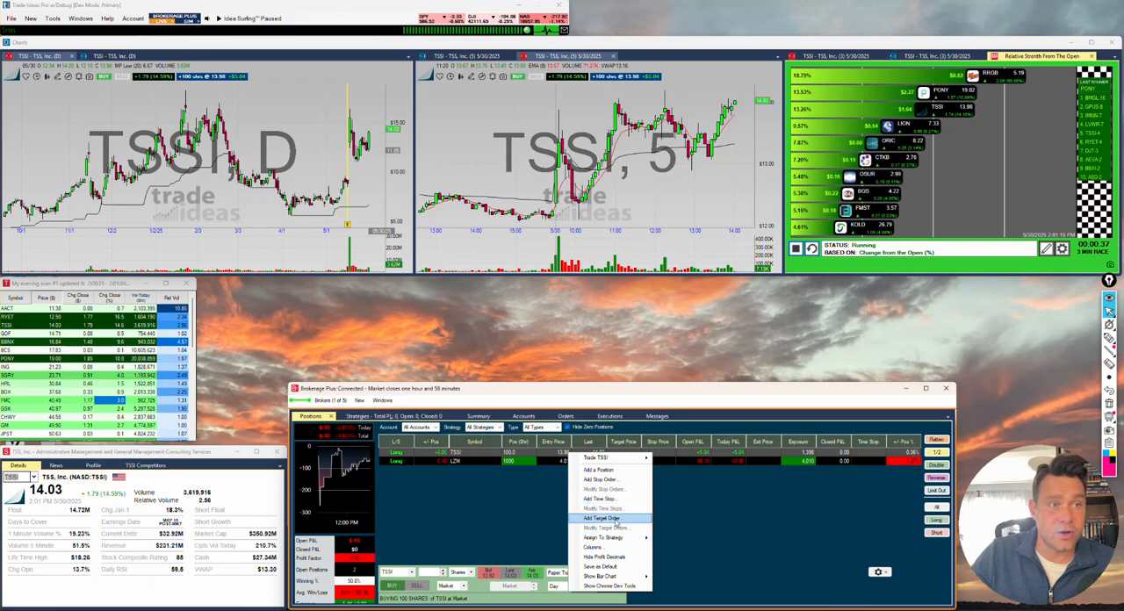
pyautogui.moveTo(602, 499)
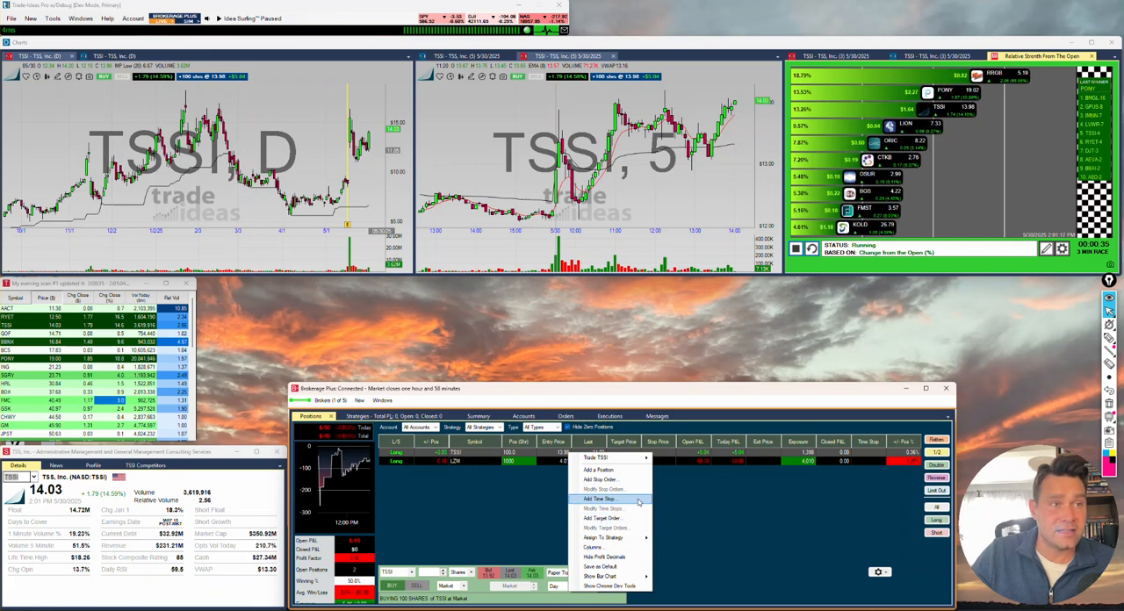
# Step: Attach a time stop and a stop order to the TSSI position so it closes for $4 profit
pyautogui.click(600, 499)
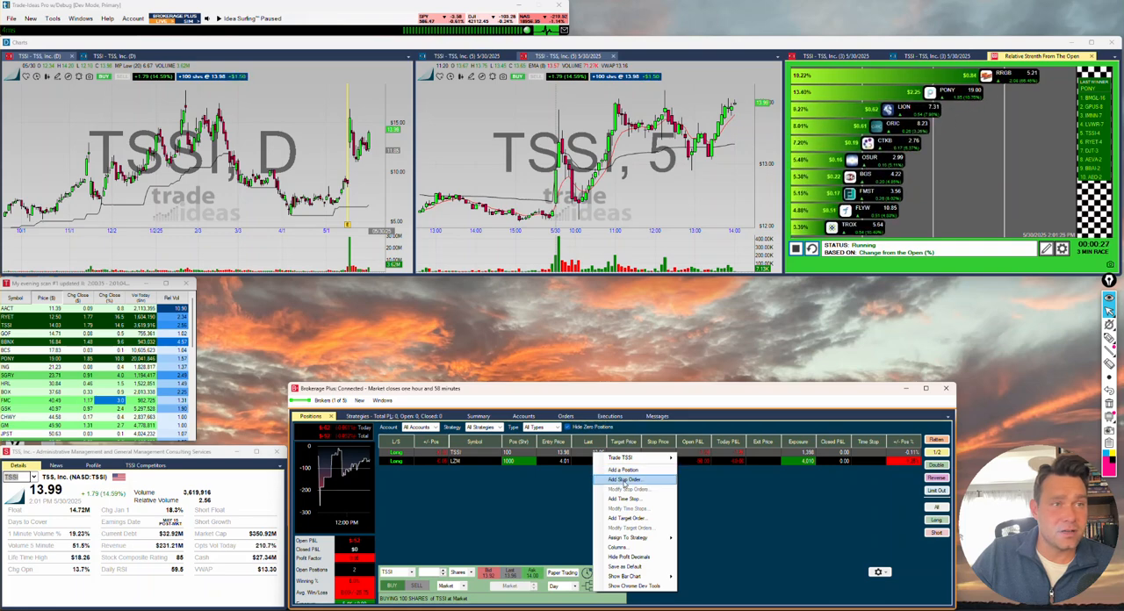
pyautogui.click(625, 459)
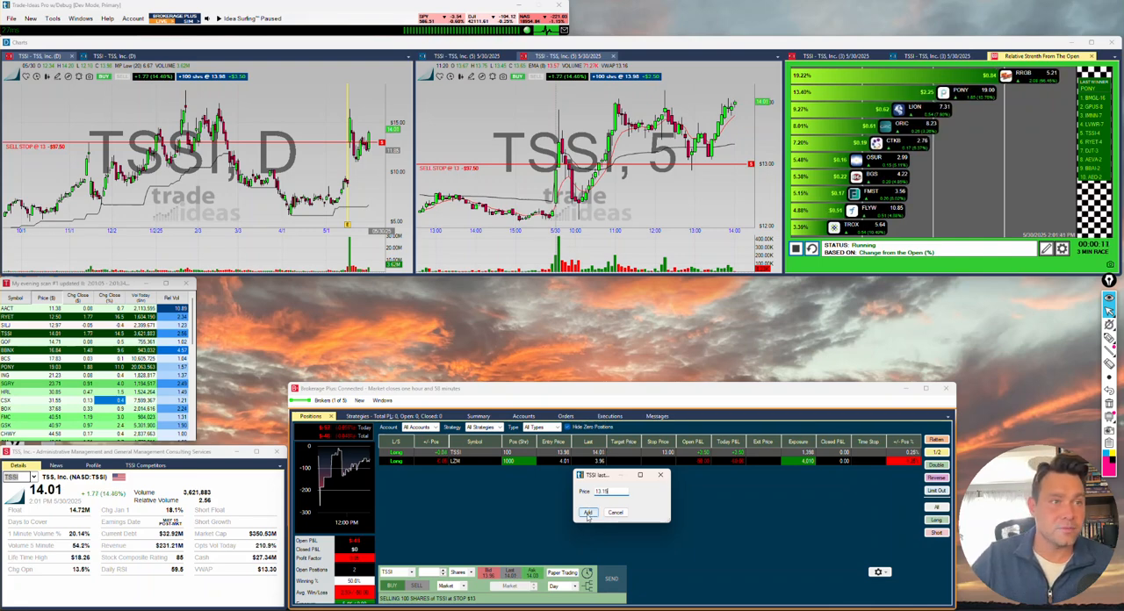
pyautogui.click(588, 513)
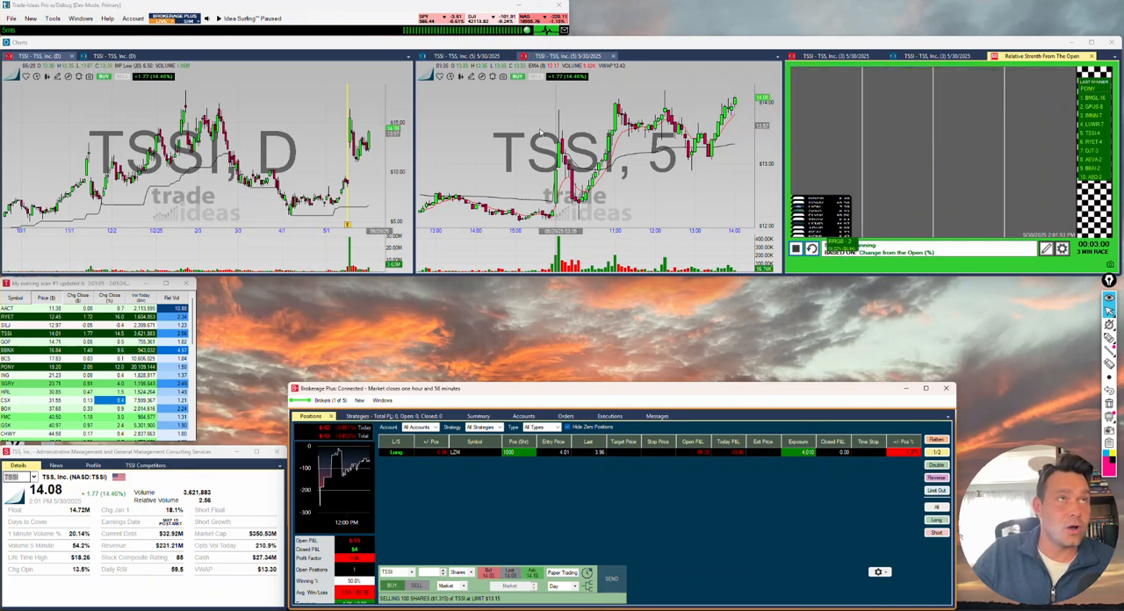
# Step: Switch the TSSI charts to the browser-based display via Use Browser Interface
pyautogui.rightClick(219, 158)
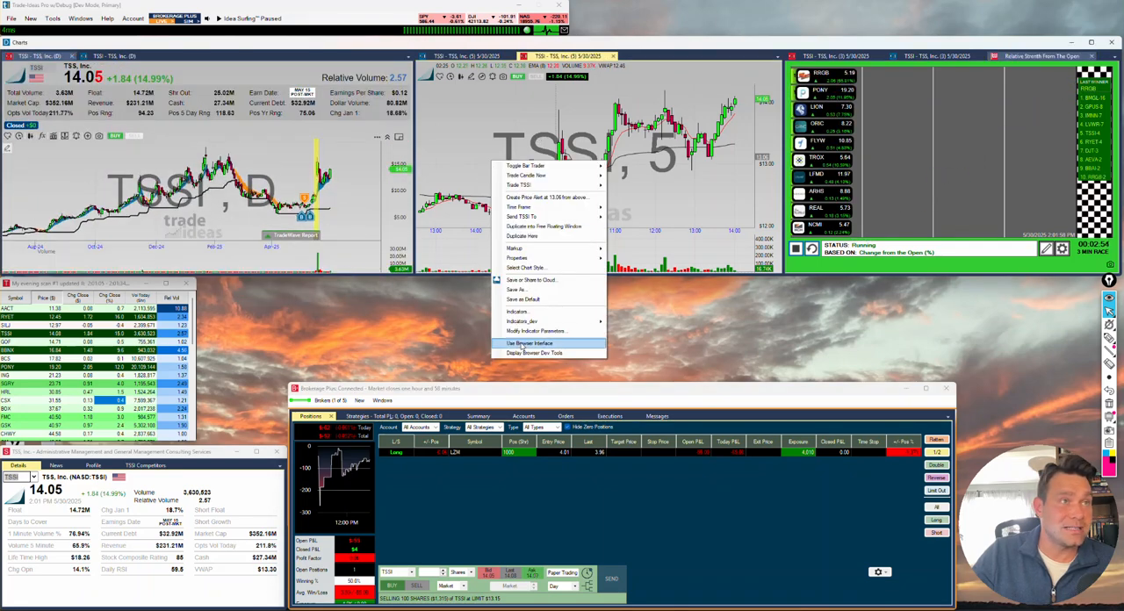
pyautogui.click(528, 343)
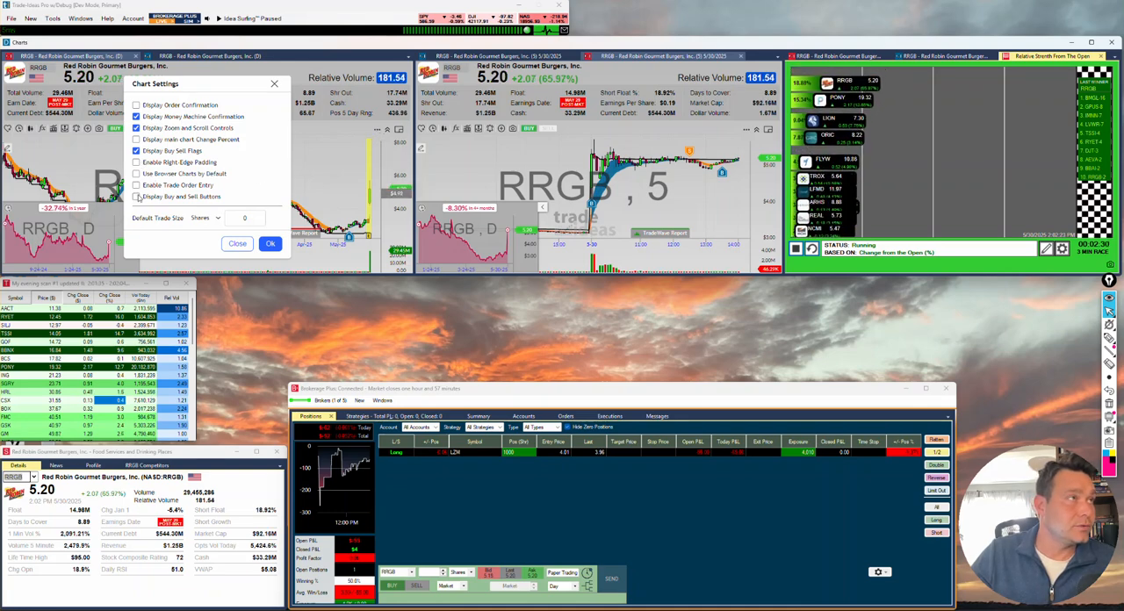
# Step: Enable trade order entry and buy/sell buttons in Chart Settings
pyautogui.click(137, 185)
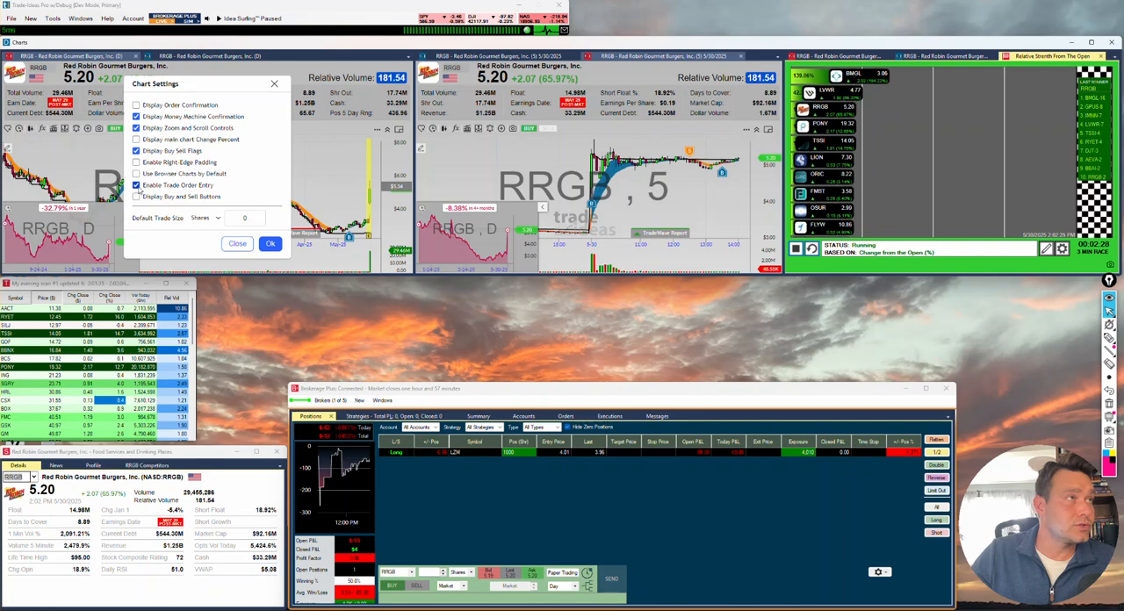
pyautogui.click(271, 244)
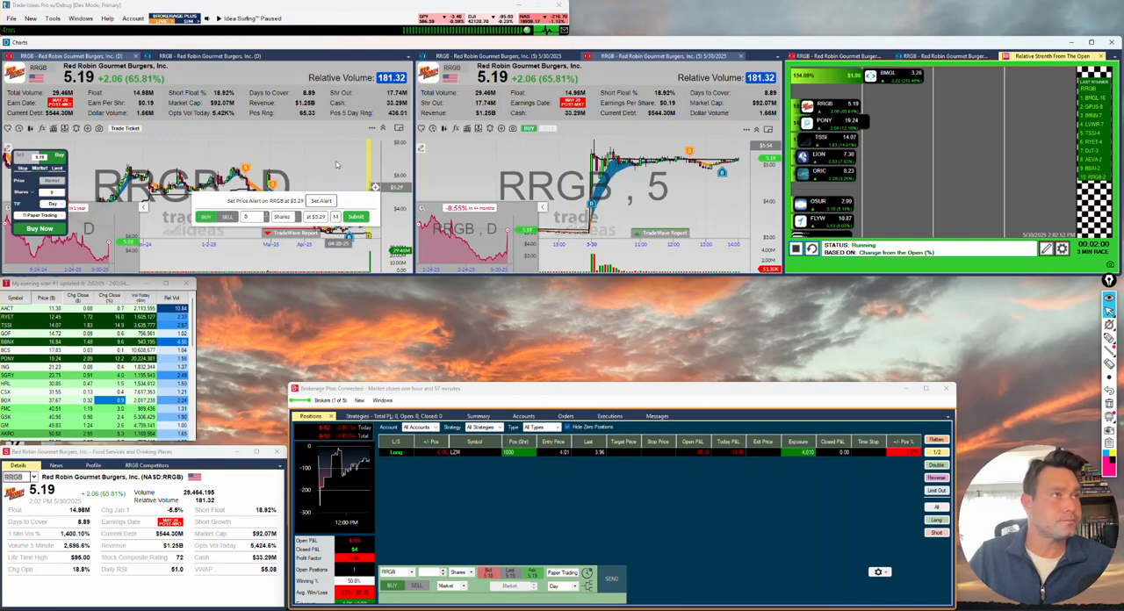
# Step: Buy 100 RRGB at 5.19 from the chart ticket with a target and 4.53 stop attached
pyautogui.click(321, 200)
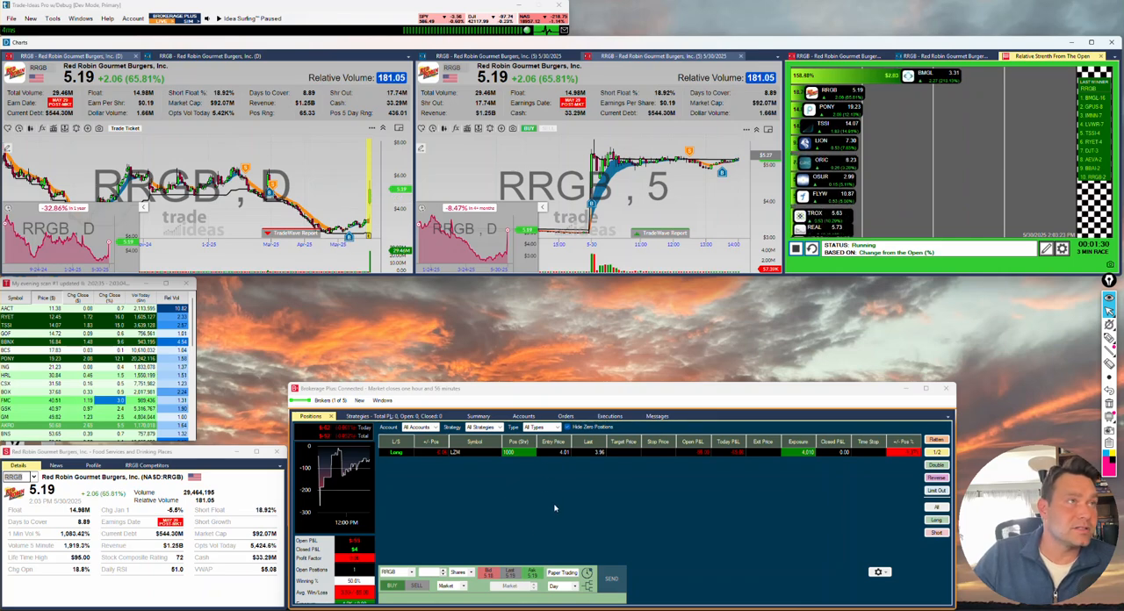
pyautogui.click(391, 586)
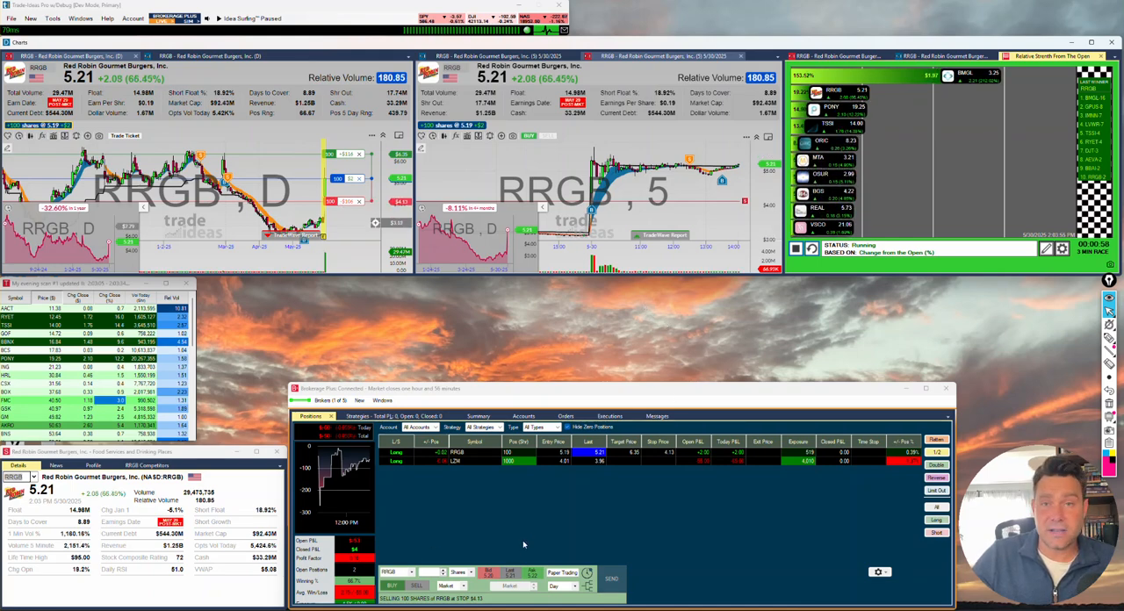
pyautogui.moveTo(481, 508)
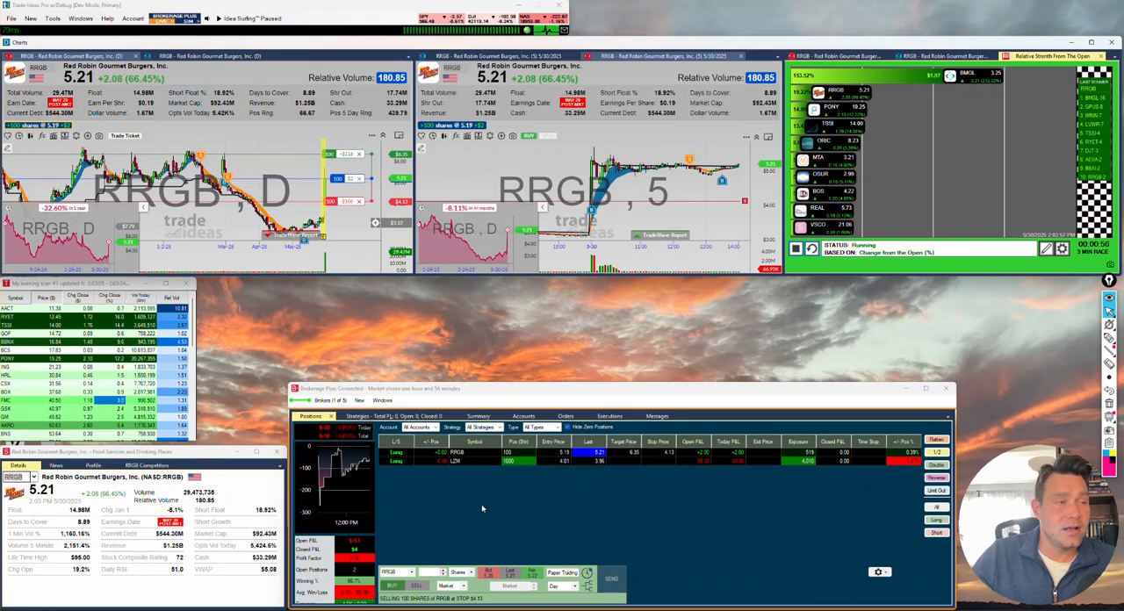
pyautogui.moveTo(613, 506)
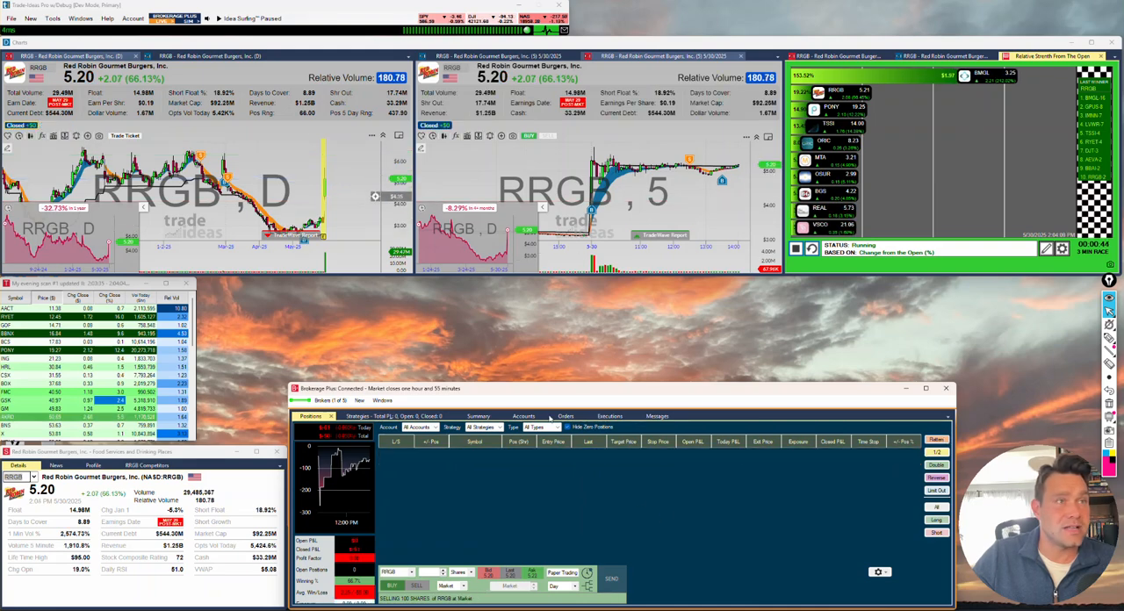
# Step: Show the Orders list with the filled sells and cancelled bracket orders after closing RRGB
pyautogui.click(565, 415)
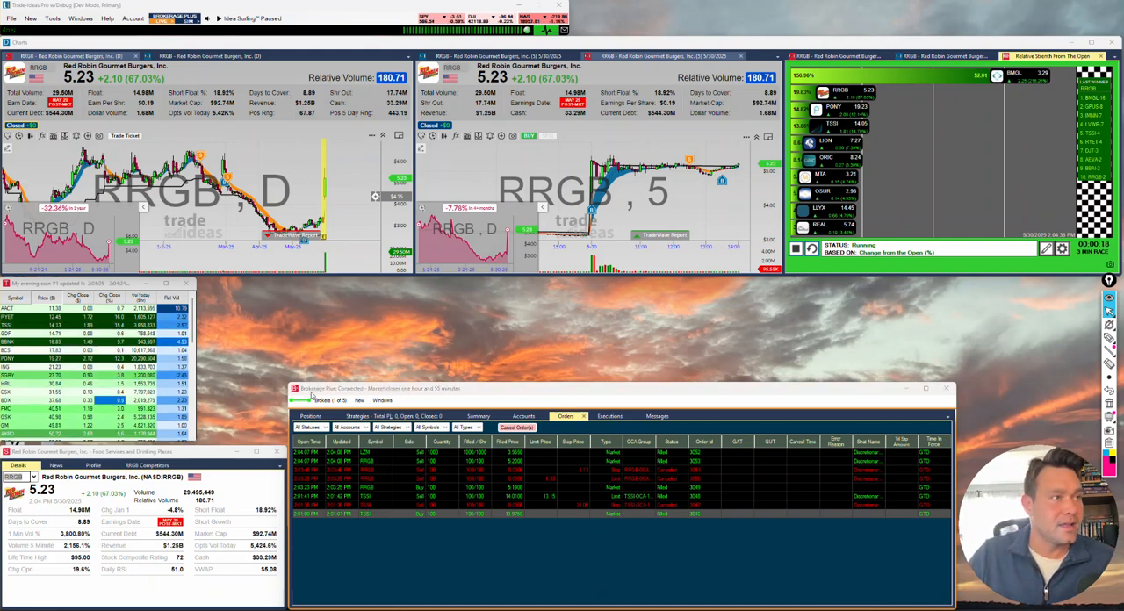
pyautogui.moveTo(545, 347)
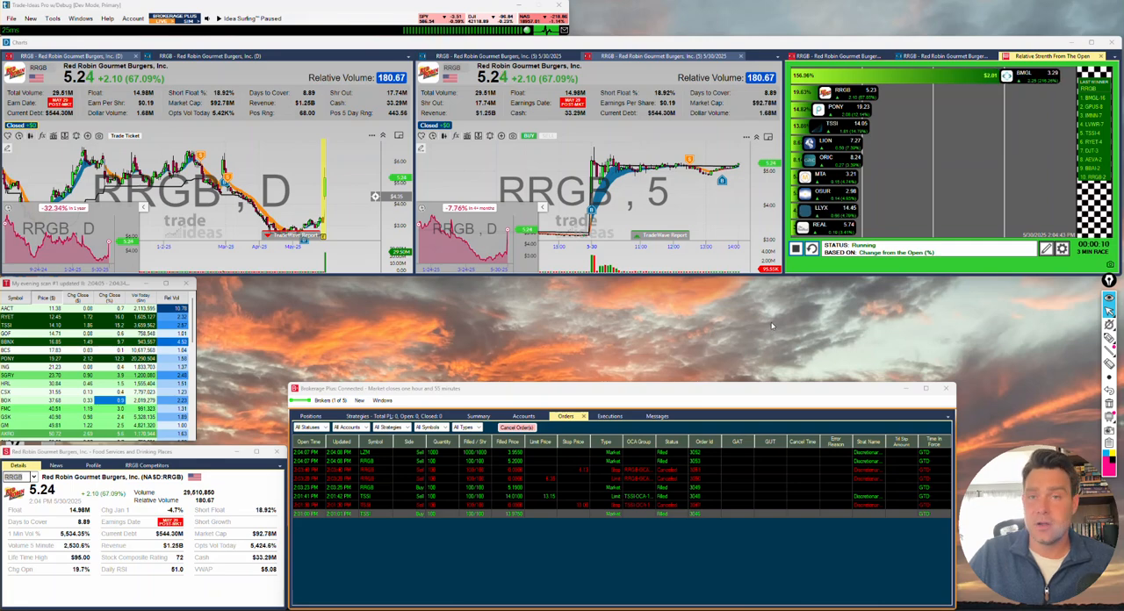
pyautogui.moveTo(955, 335)
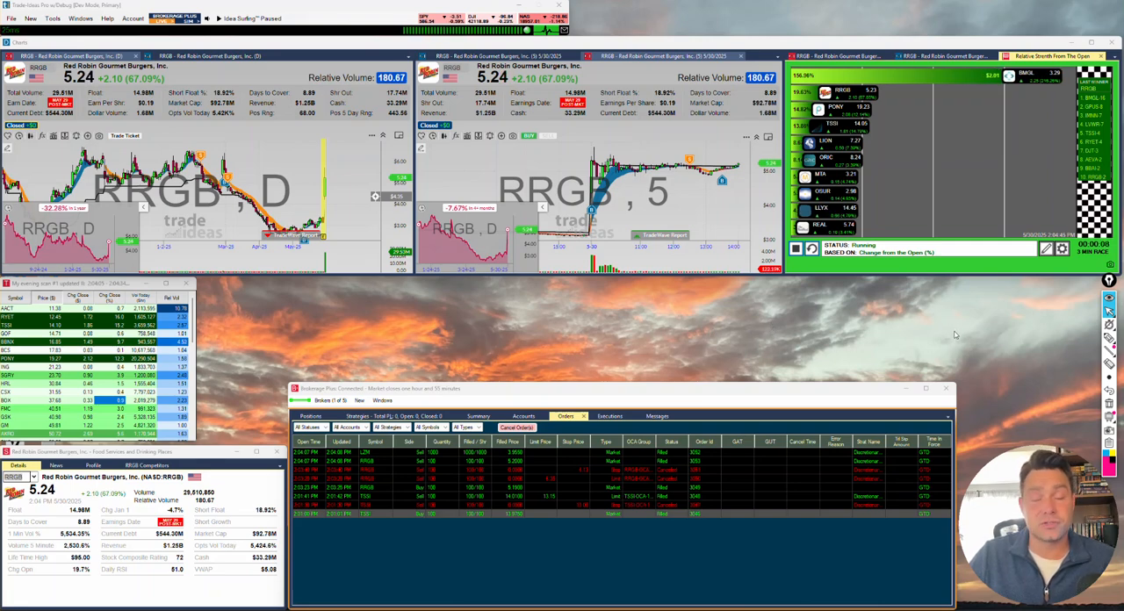